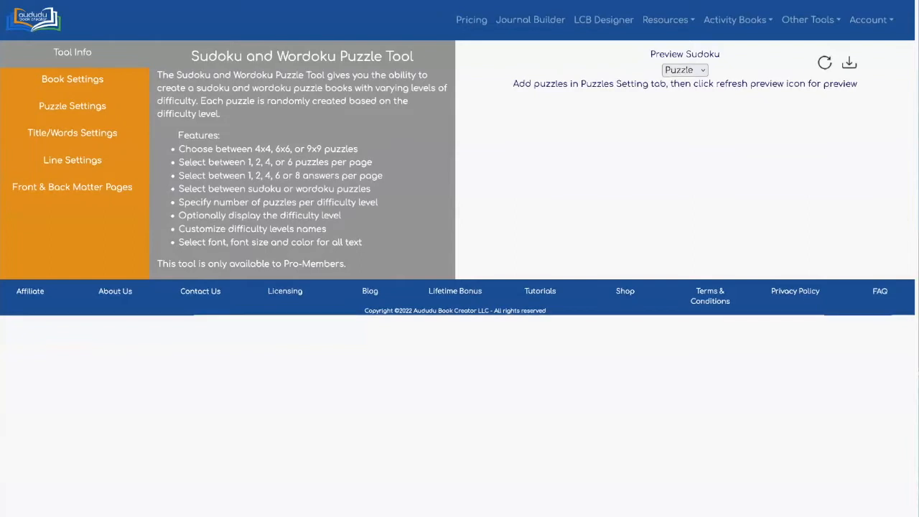
mouse_move(198, 75)
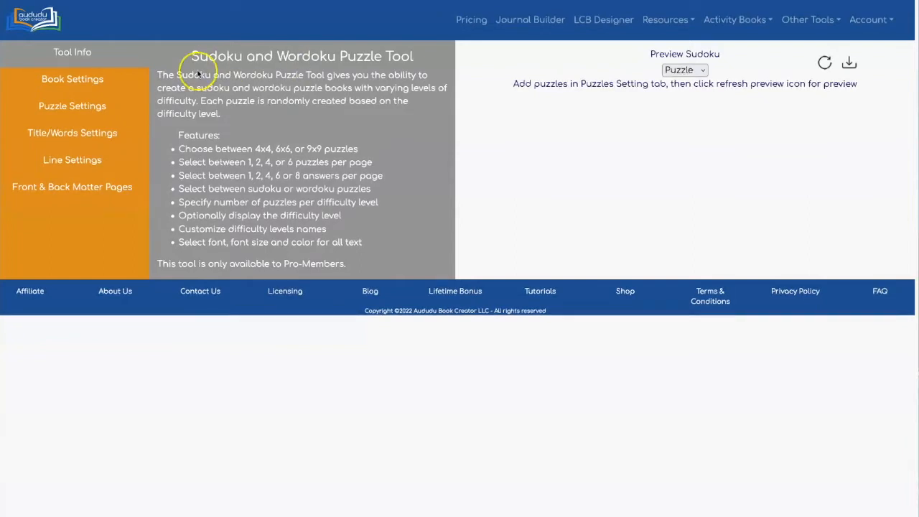
Set the book to 9x9 puzzles with four solutions per answer page
click(72, 79)
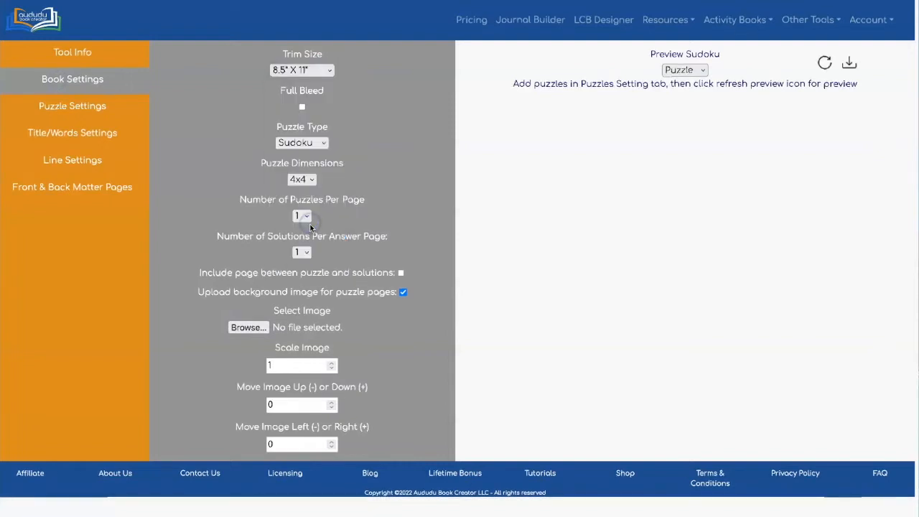
click(301, 178)
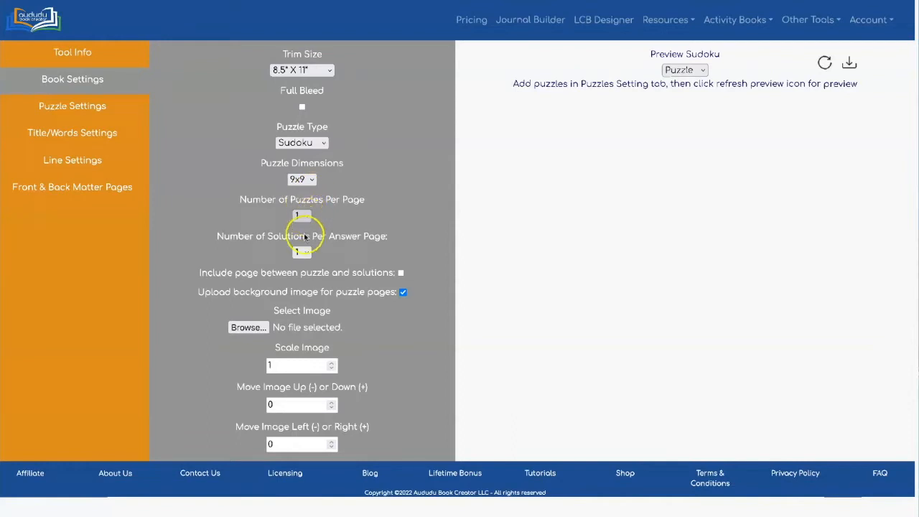
click(302, 252)
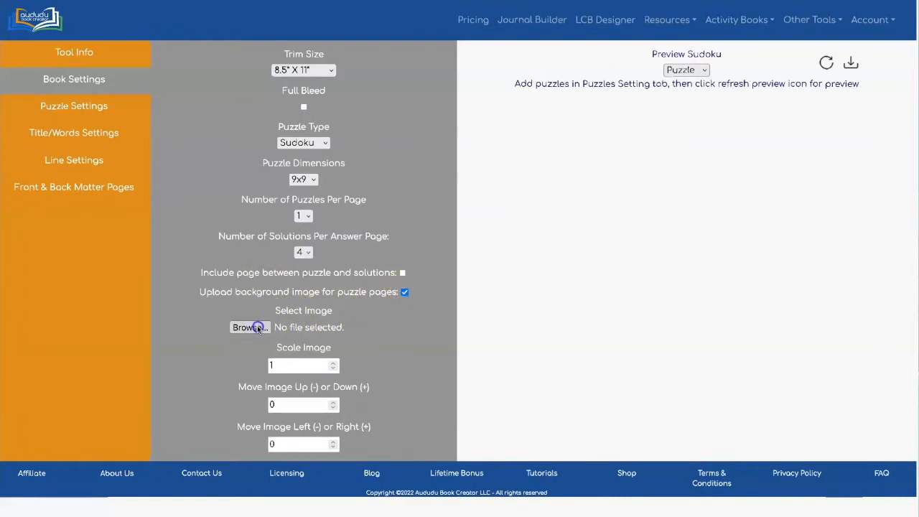
Choose pumpkin.png as the puzzle-page background image
click(250, 328)
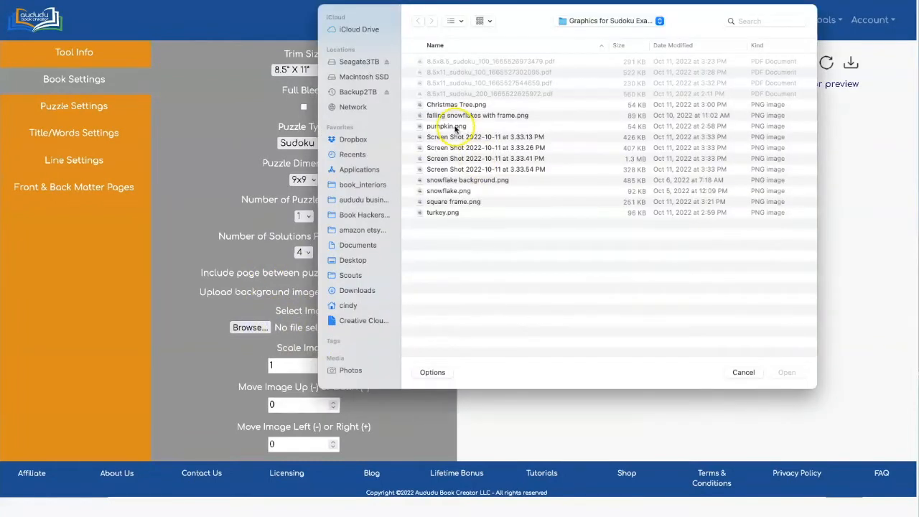
click(446, 126)
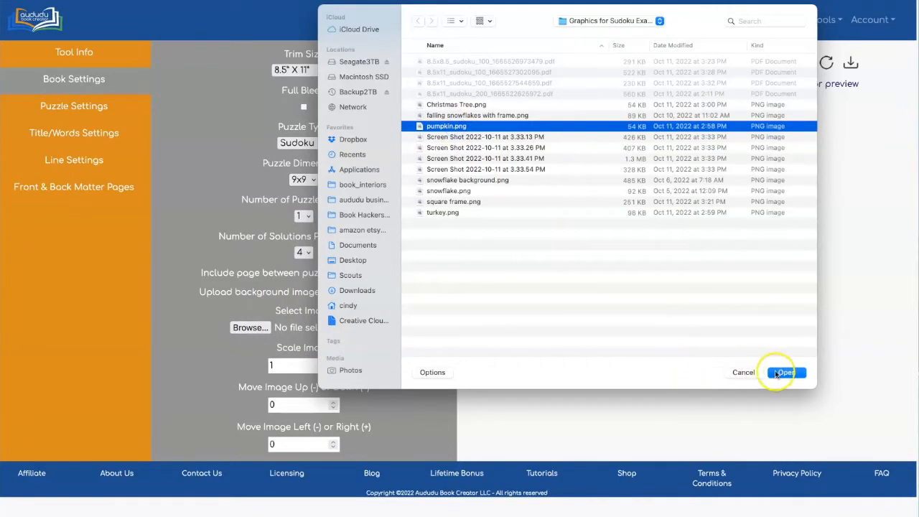
click(784, 372)
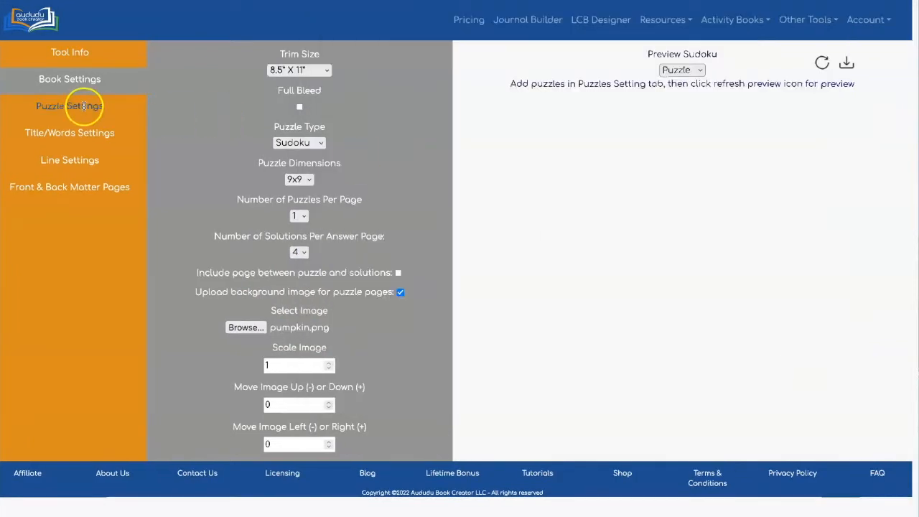
Request 12 Difficult puzzles and refresh the preview showing puzzle 1 over the pumpkin
click(68, 106)
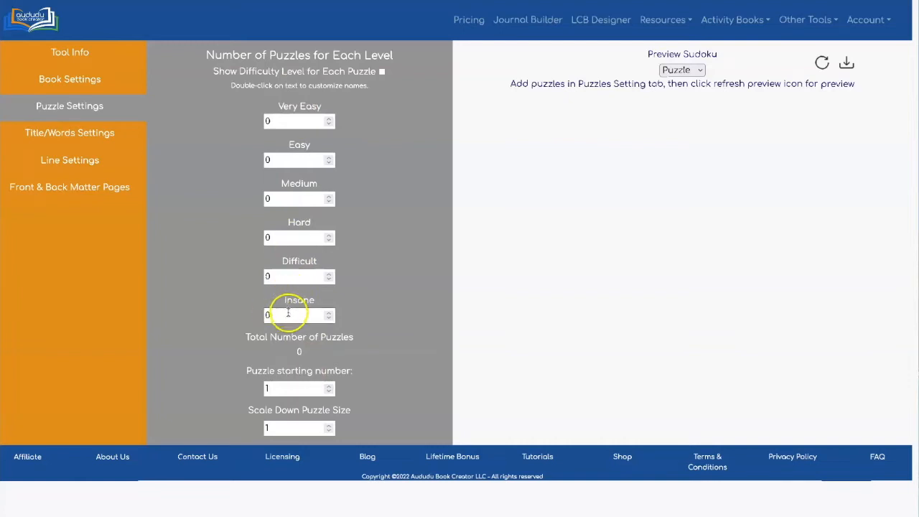
click(294, 275)
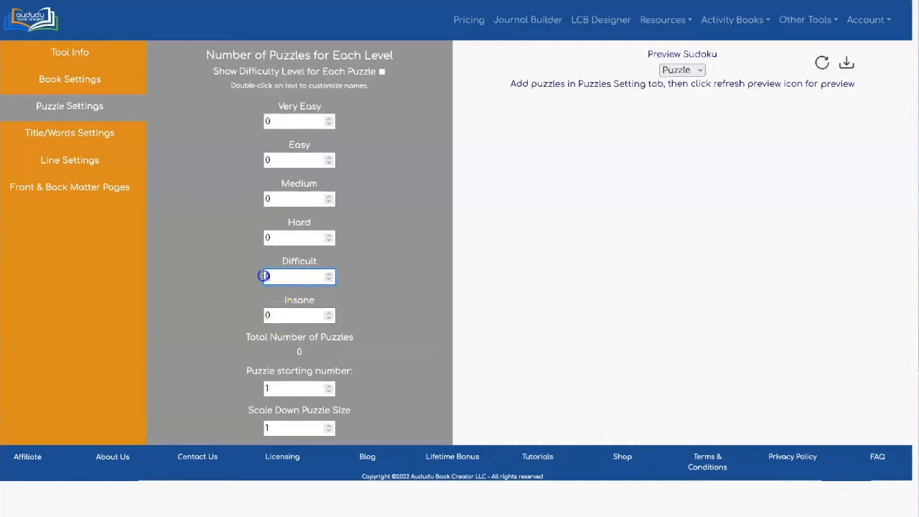
text(12)
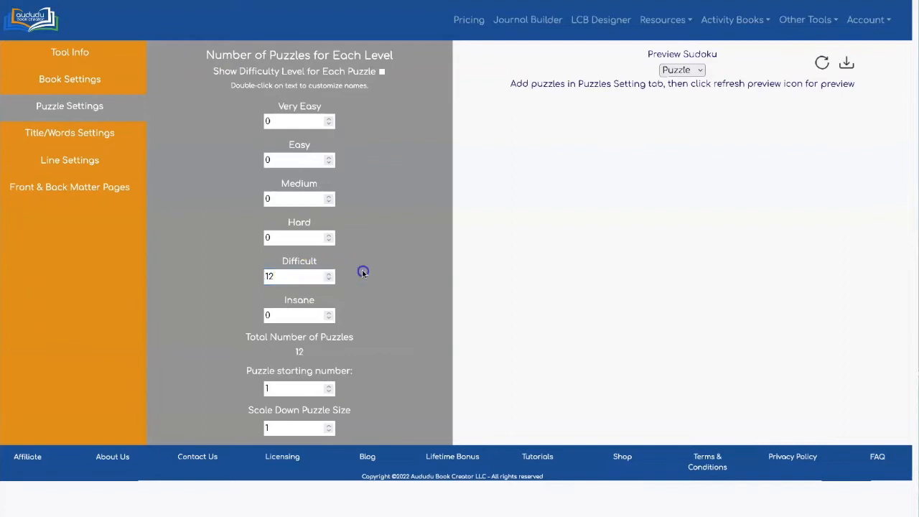
mouse_move(764, 132)
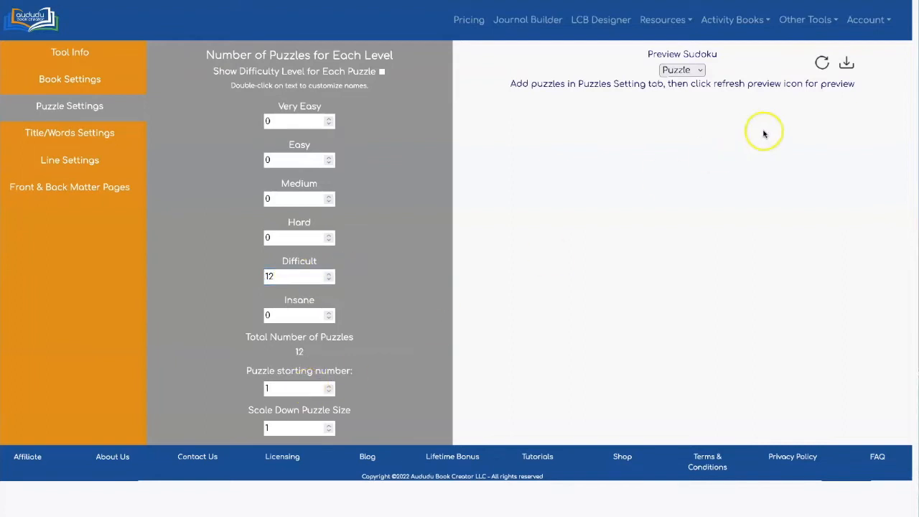
click(821, 63)
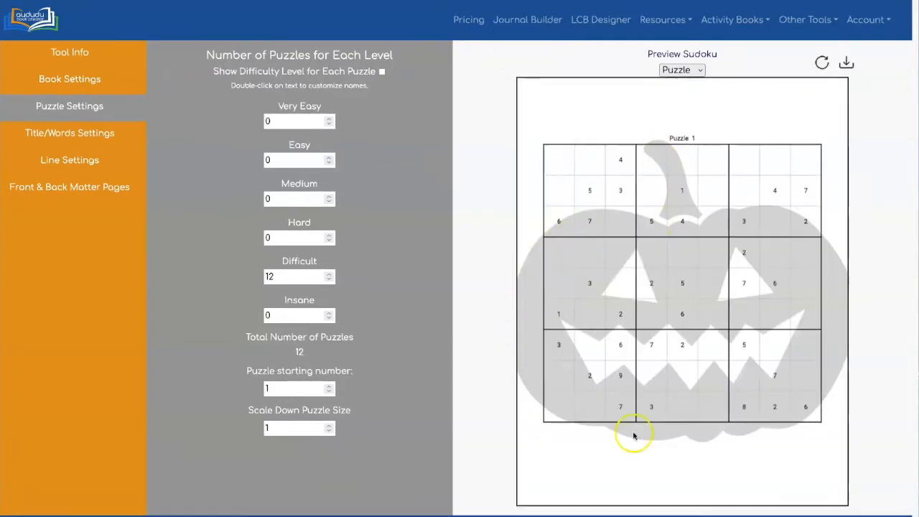
mouse_move(663, 318)
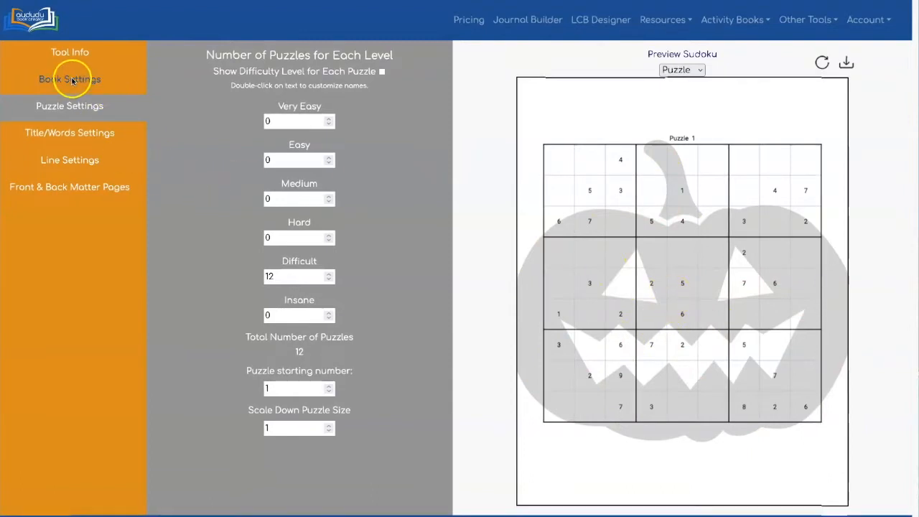
Scale the pumpkin background image to .75 in the book layout settings
click(69, 79)
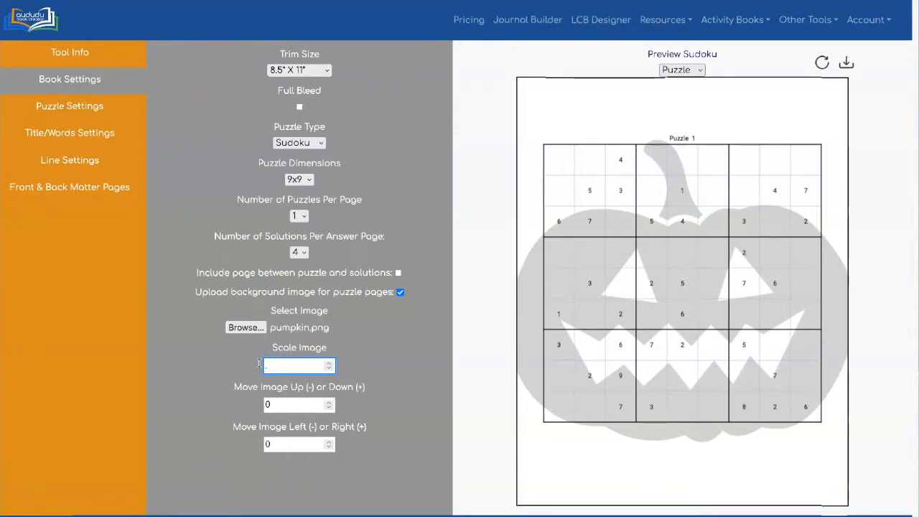
text(.75)
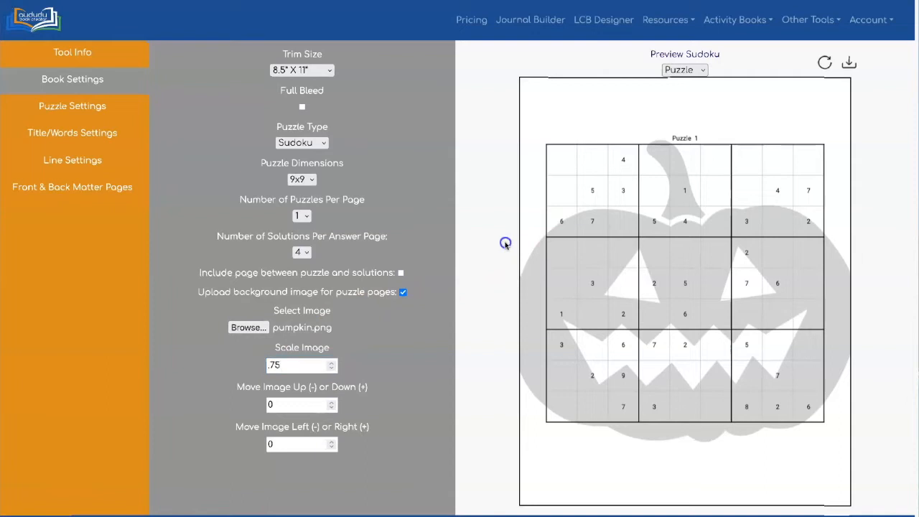
mouse_move(715, 142)
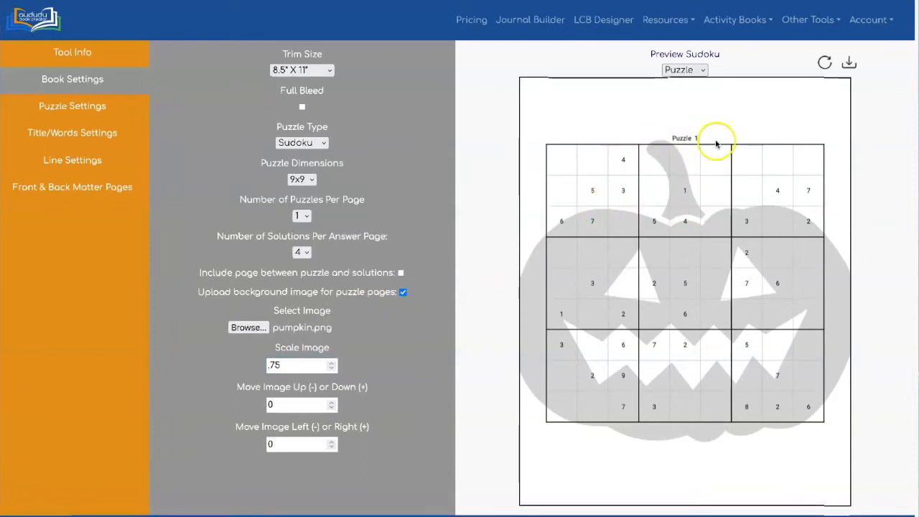
Enlarge puzzle digits to size 24 with 0.75 puzzle-to-title spacing and refresh the preview
click(72, 132)
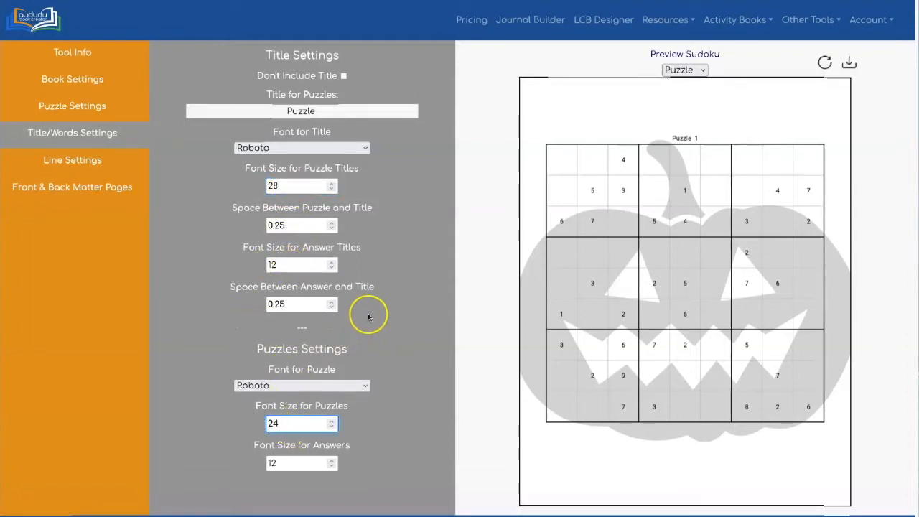
click(824, 63)
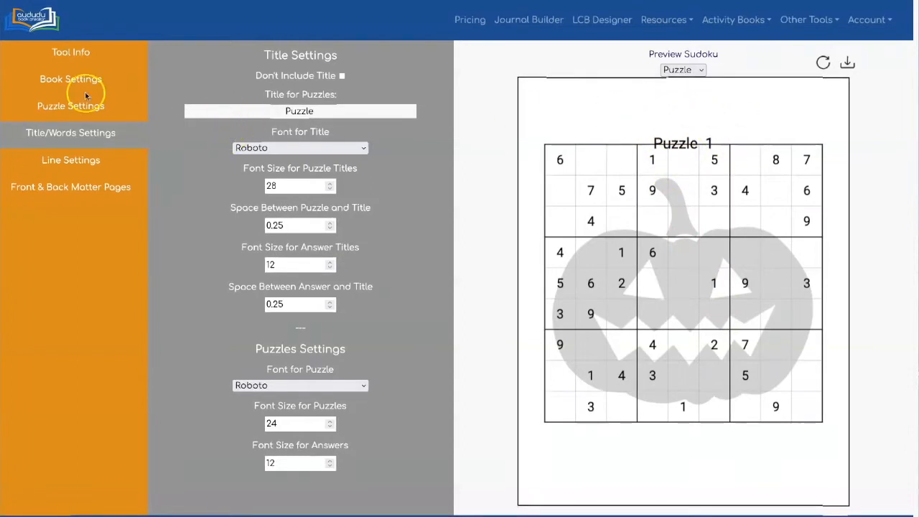
mouse_move(294, 198)
text(0.75)
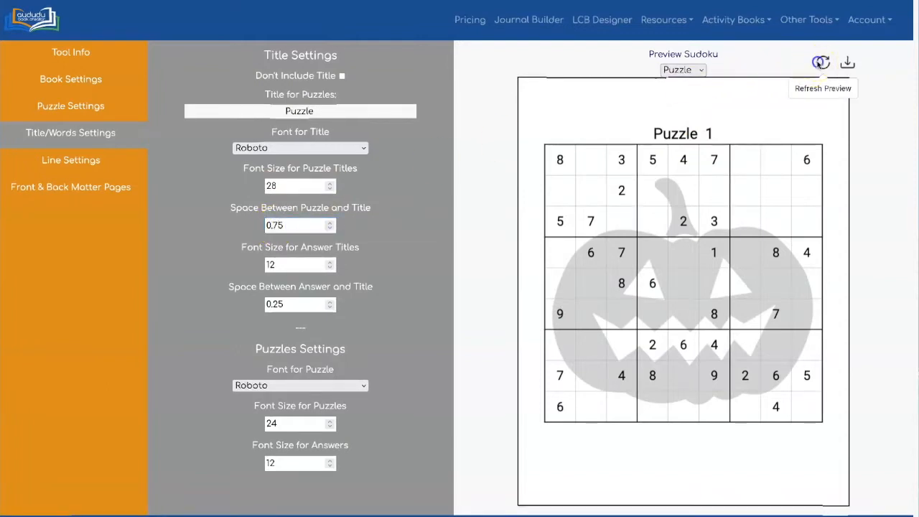
click(821, 63)
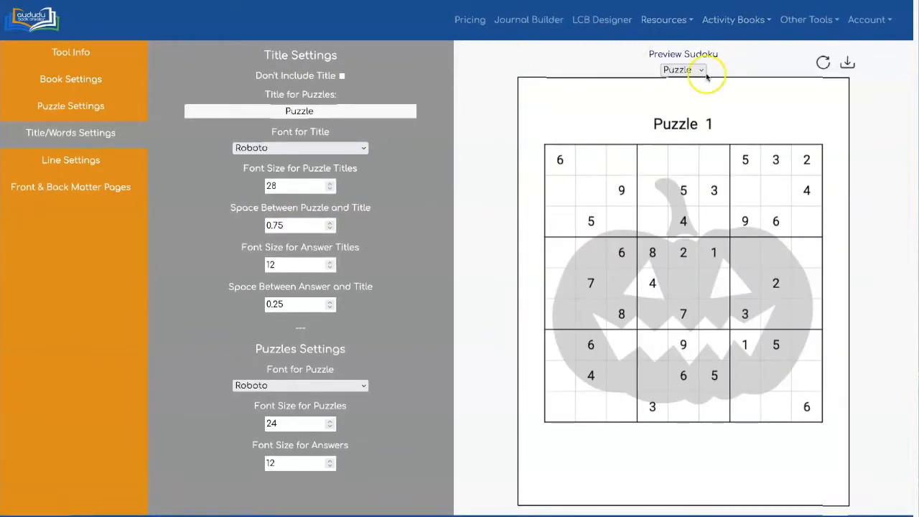
Check the answer-page preview, return to puzzles, and download the pumpkin book as a PDF
click(681, 69)
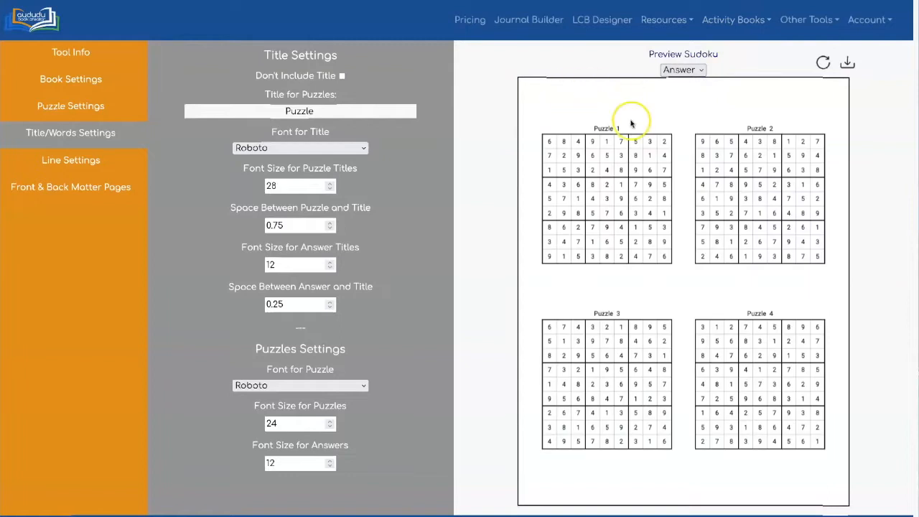
click(682, 69)
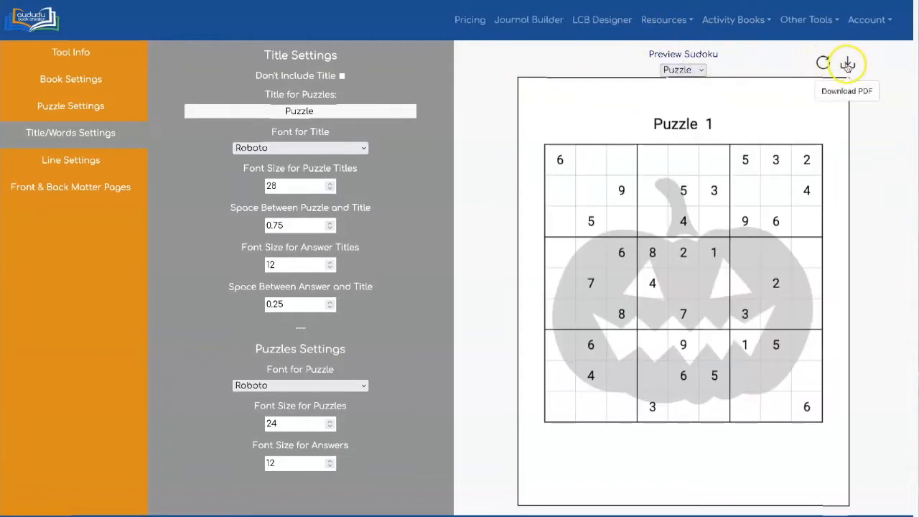
click(847, 65)
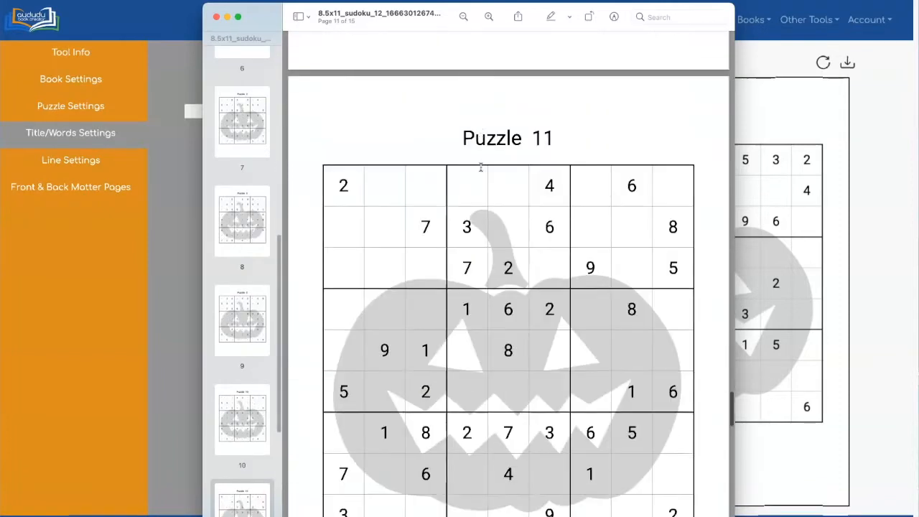
Scroll the downloaded PDF through Puzzle 12 and the answer pages, then close it
scroll(down, 3)
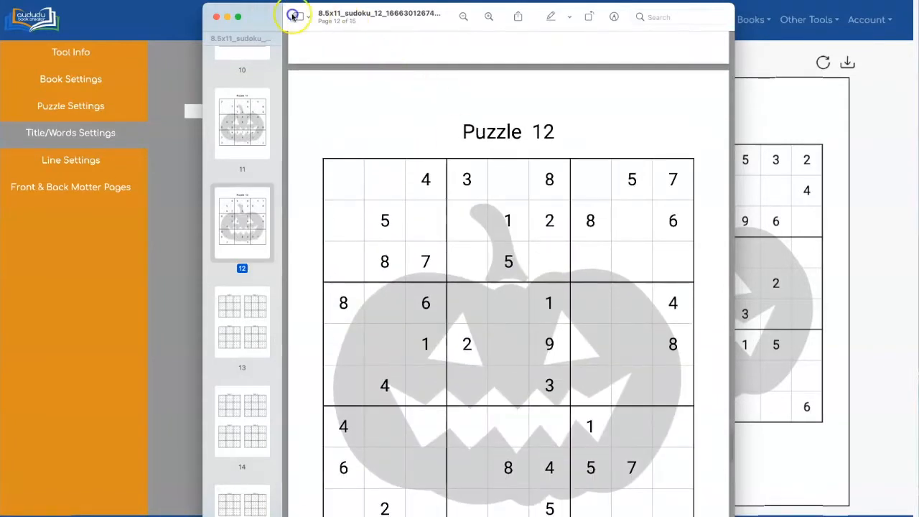
click(70, 132)
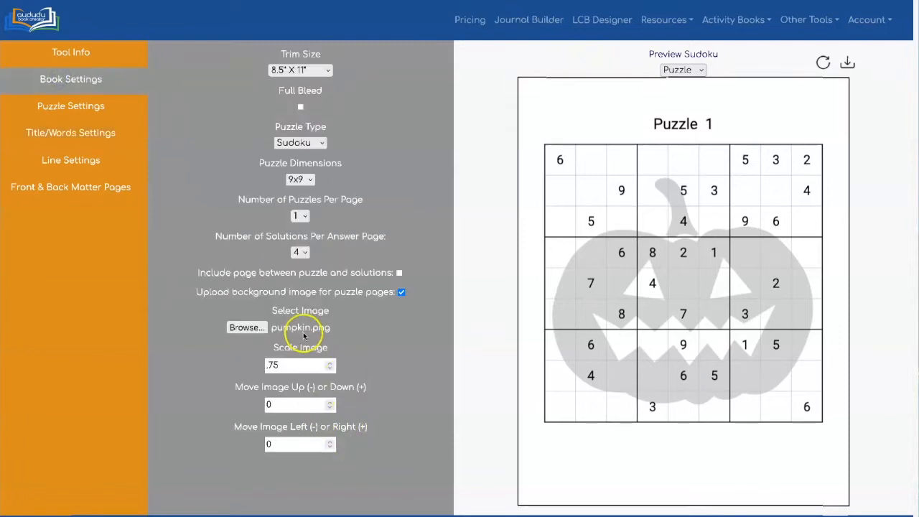
Replace the background image with turkey.png
click(247, 327)
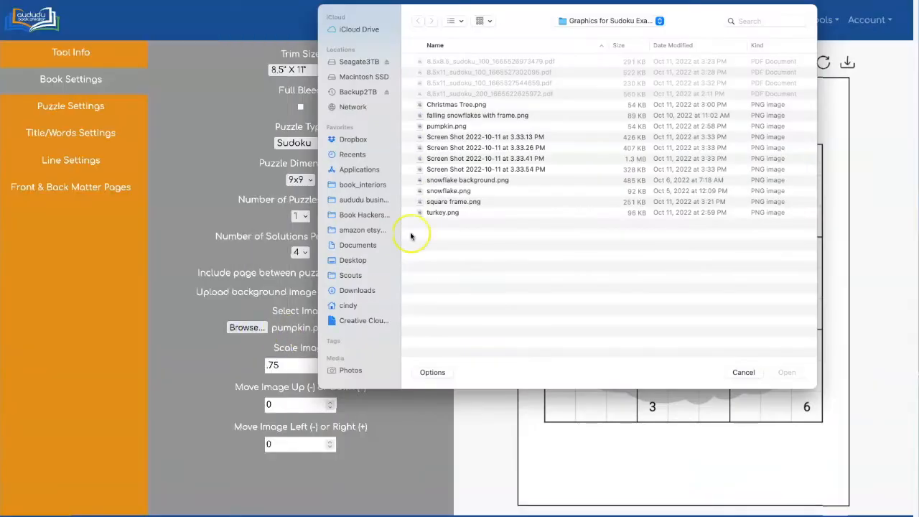
click(442, 213)
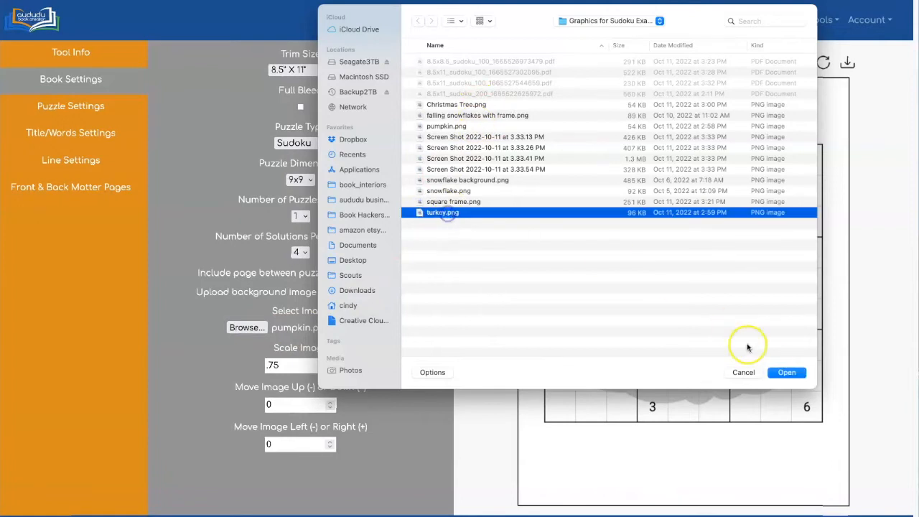
click(787, 371)
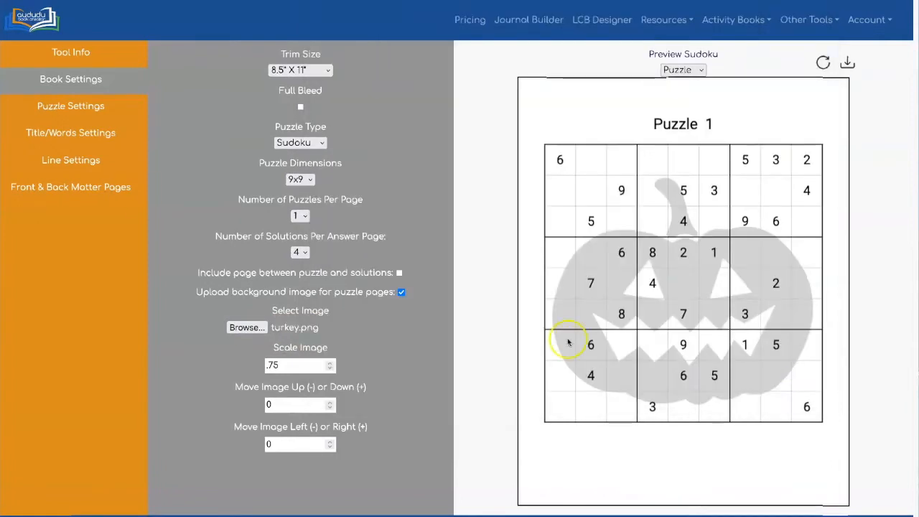
Set the puzzle starting number to 13, checking it against the earlier PDF
click(71, 106)
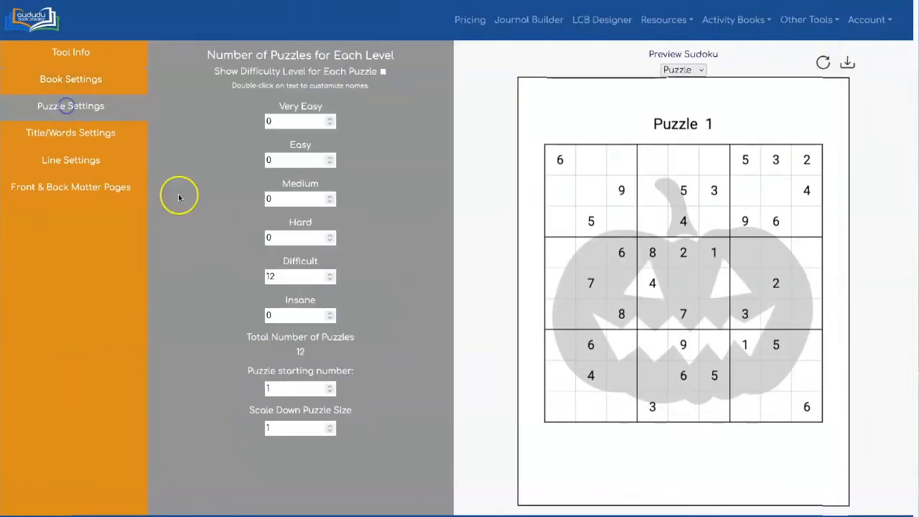
click(299, 388)
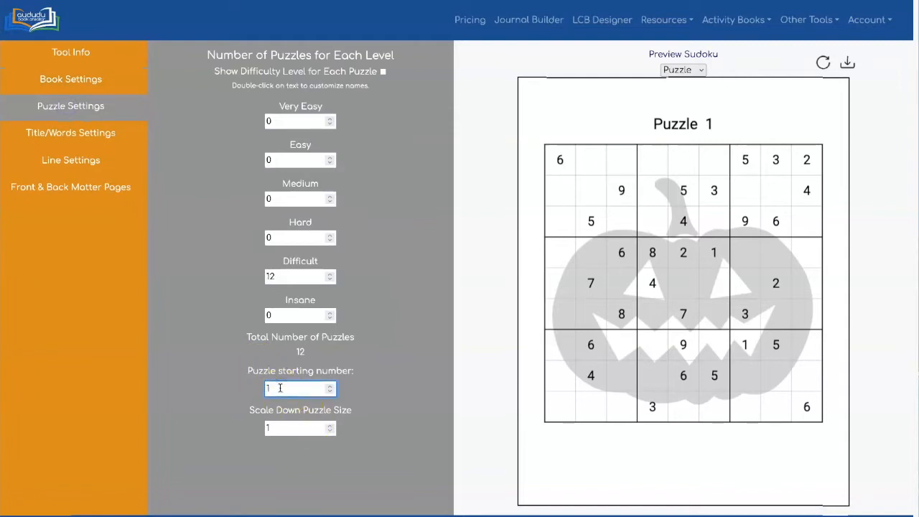
text(13)
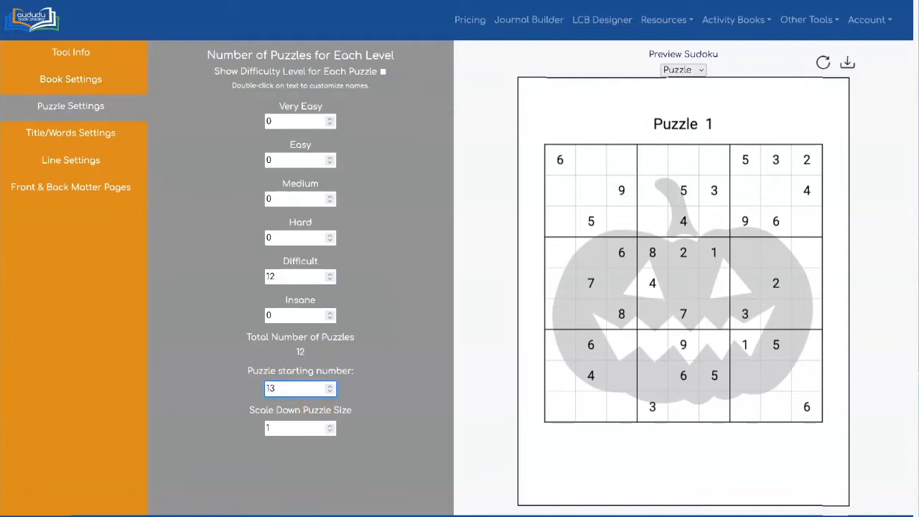
click(847, 63)
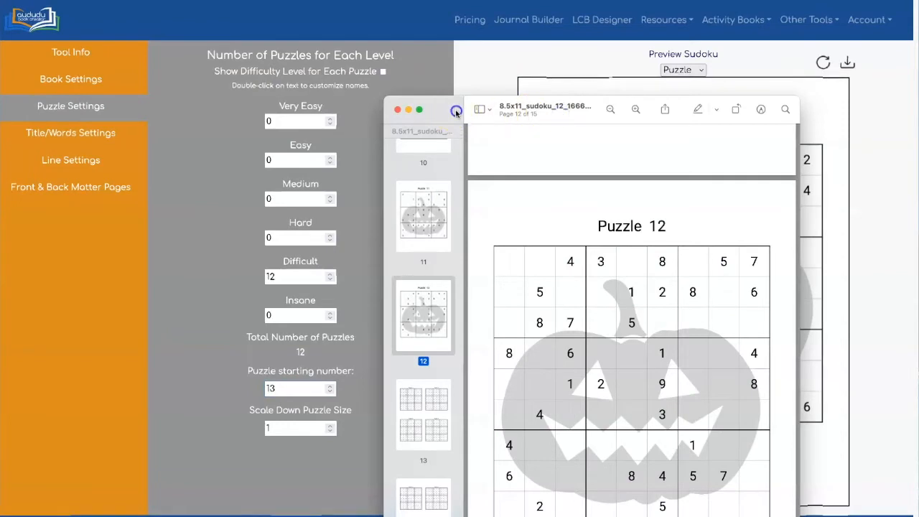
click(396, 109)
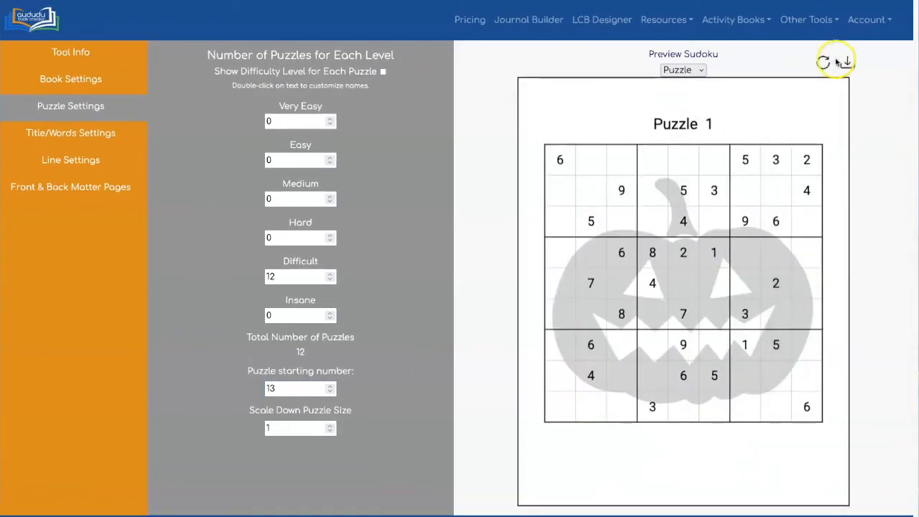
Scale the turkey background to .6 and regenerate the preview showing Puzzle 13
click(824, 60)
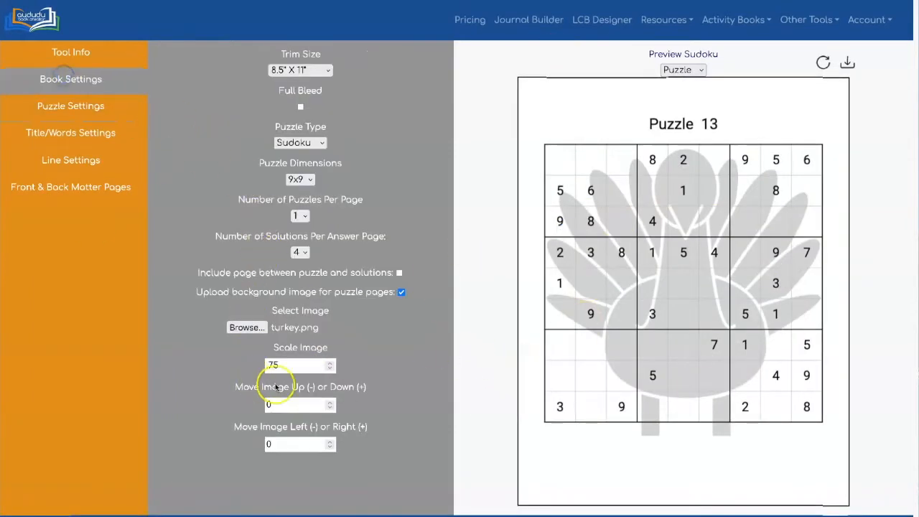
click(298, 366)
text(.5)
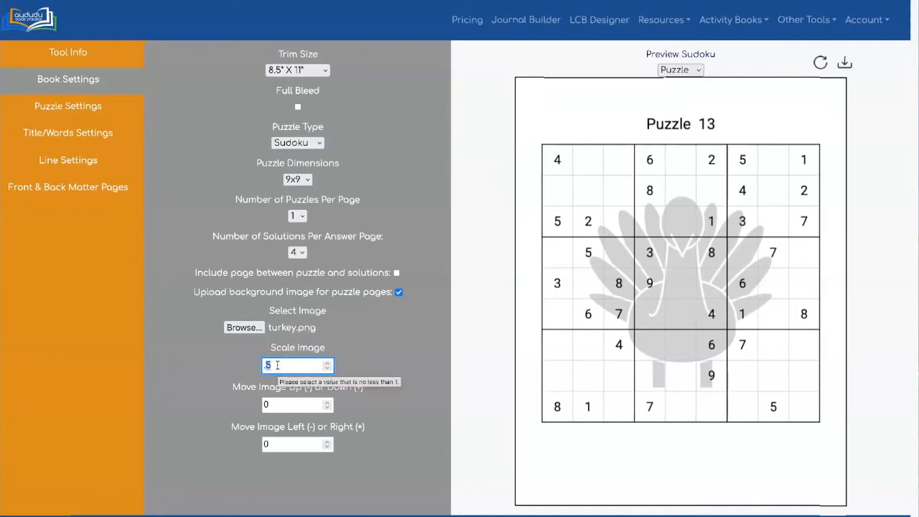
click(818, 63)
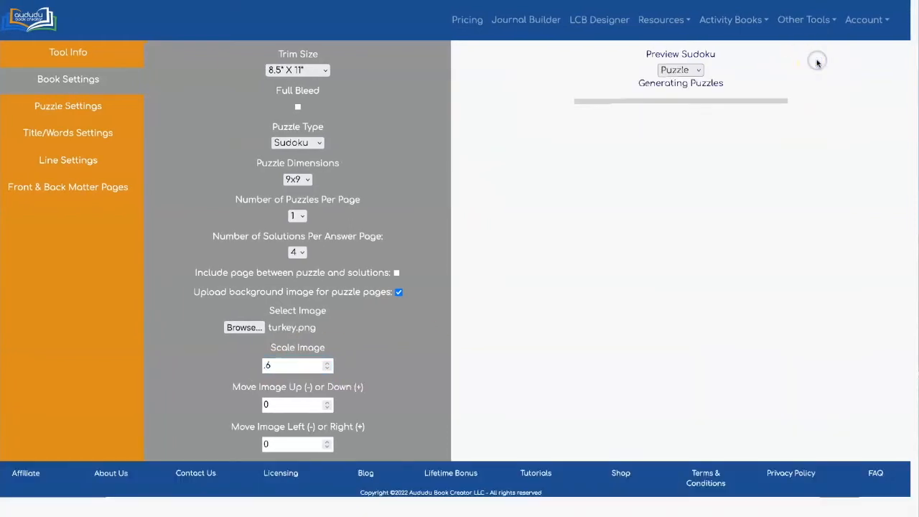
click(819, 63)
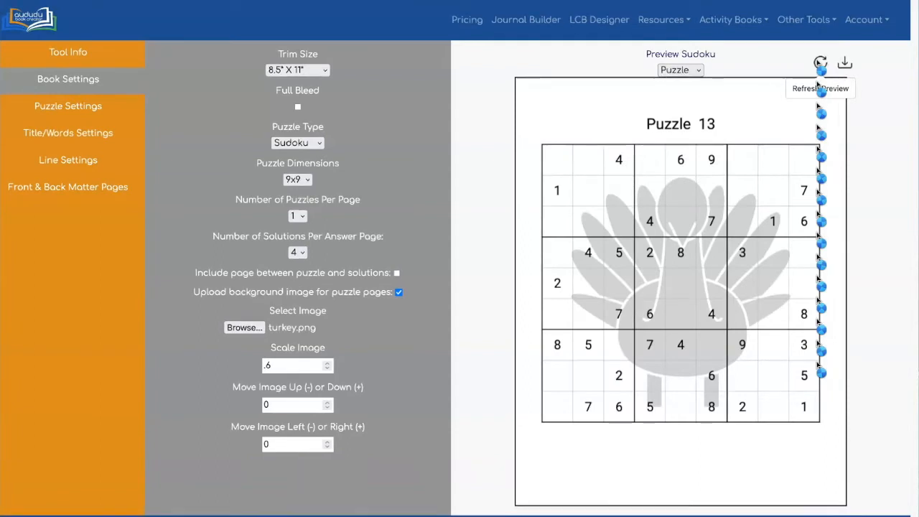
mouse_move(843, 63)
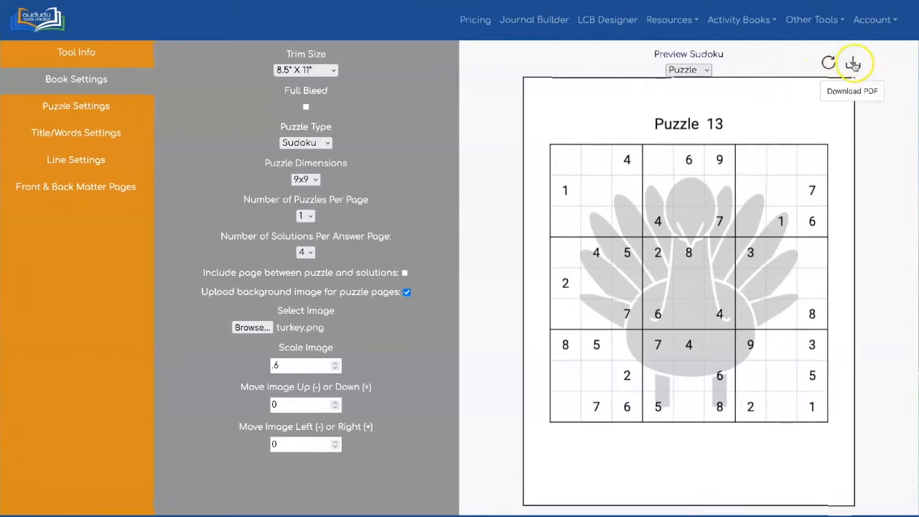
Download the turkey puzzles as a PDF and scroll through it to Puzzle 24
click(853, 63)
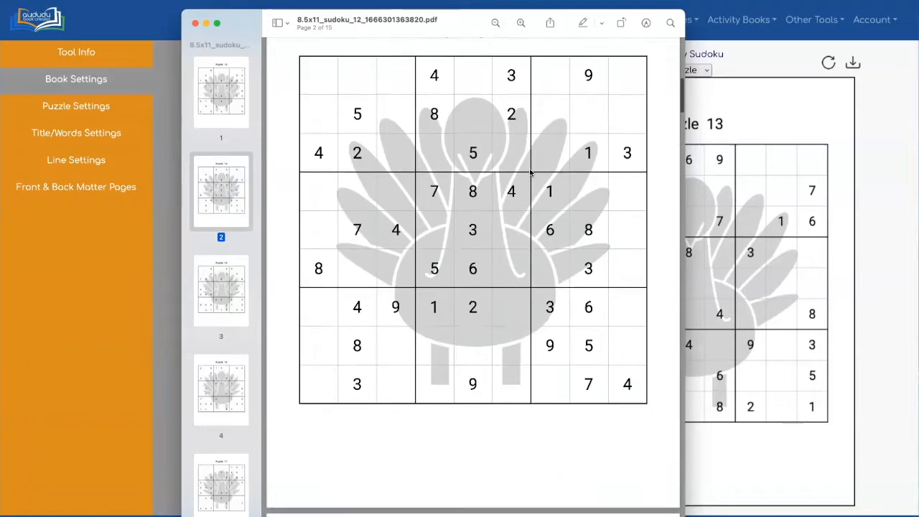
scroll(down, 3)
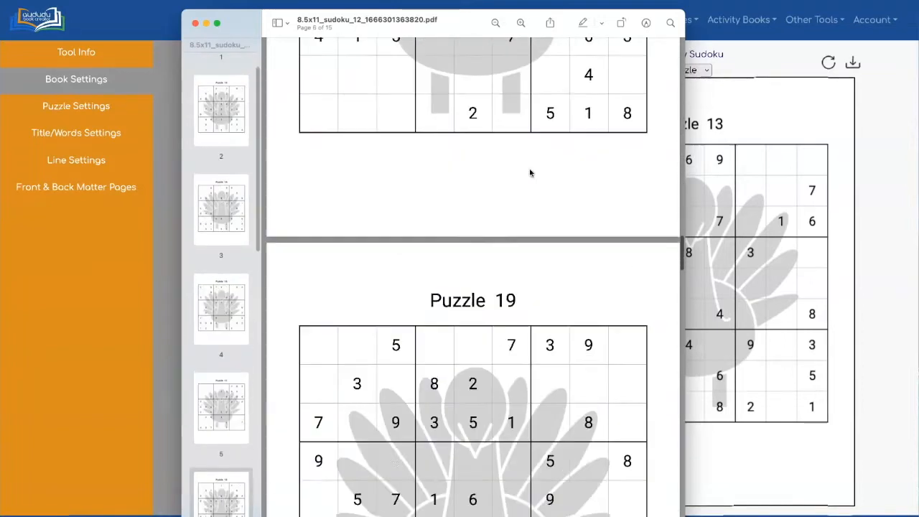
scroll(down, 3)
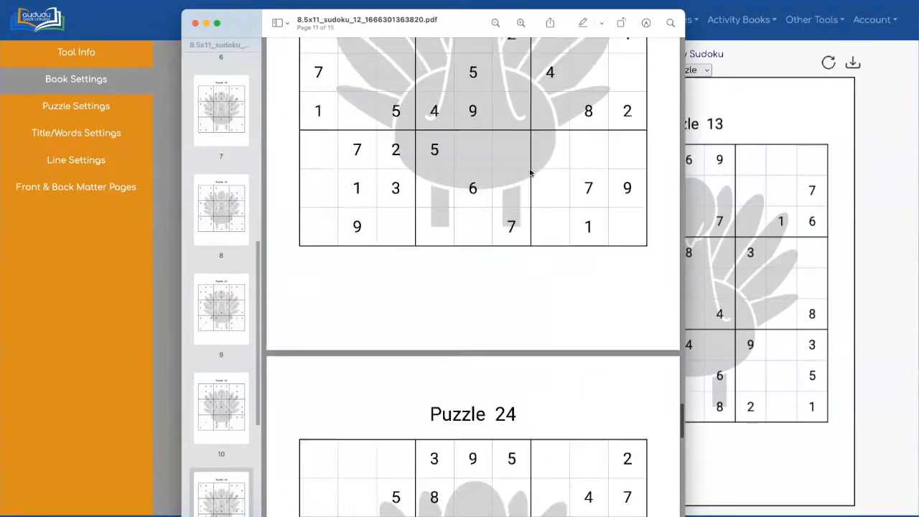
scroll(down, 3)
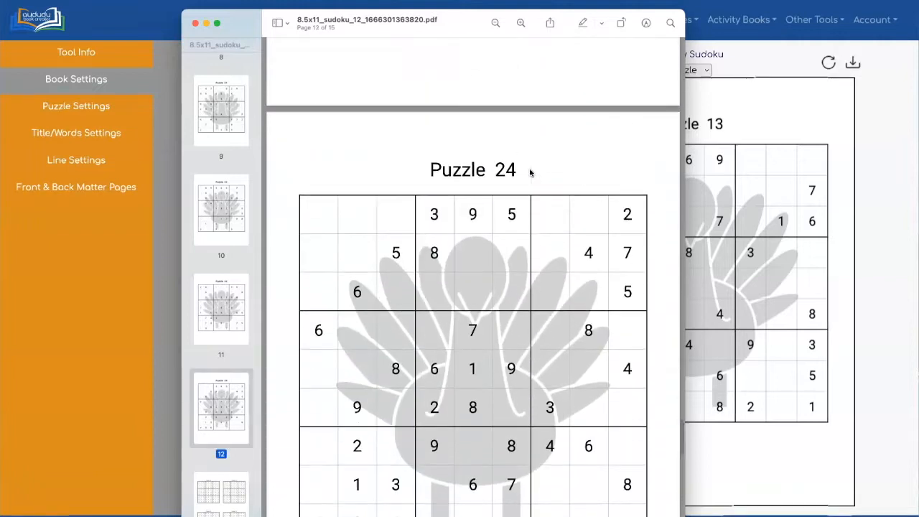
scroll(down, 3)
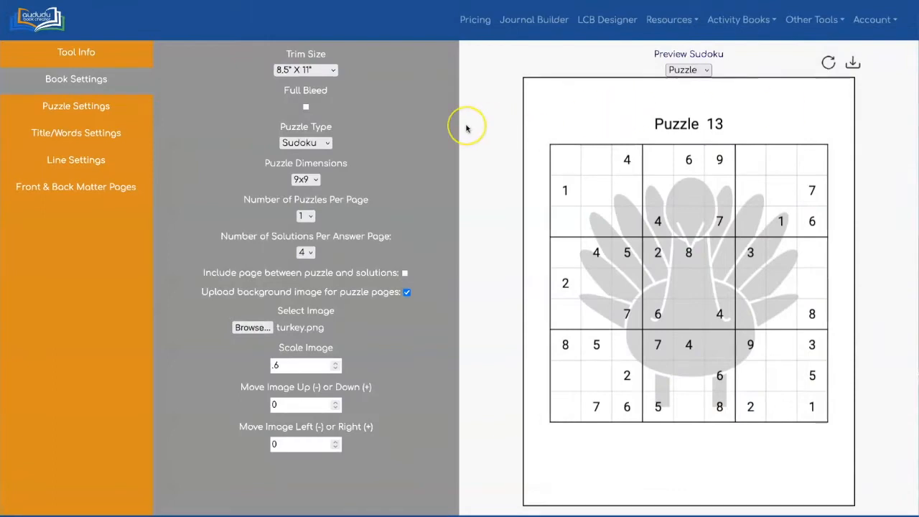
mouse_move(112, 129)
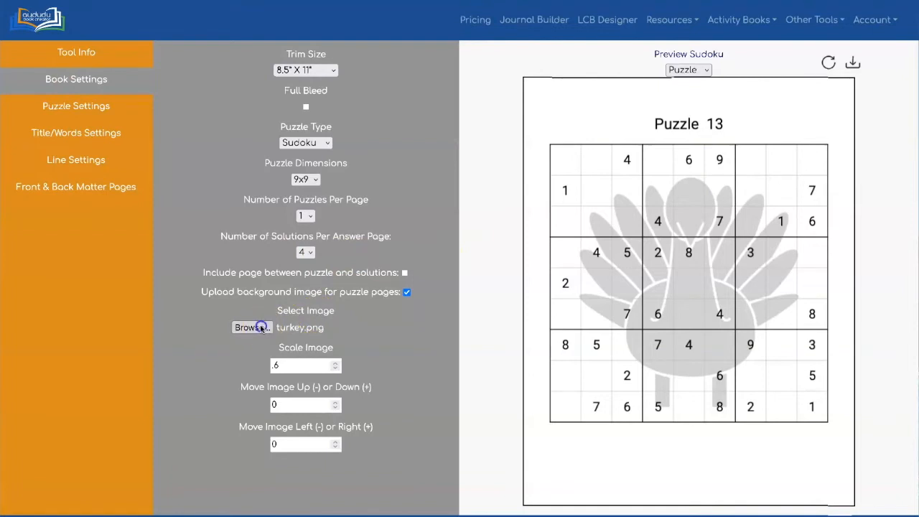
Switch the background to Christmas Tree.png at scale .7 moved up 0.25 and refresh the preview
click(251, 327)
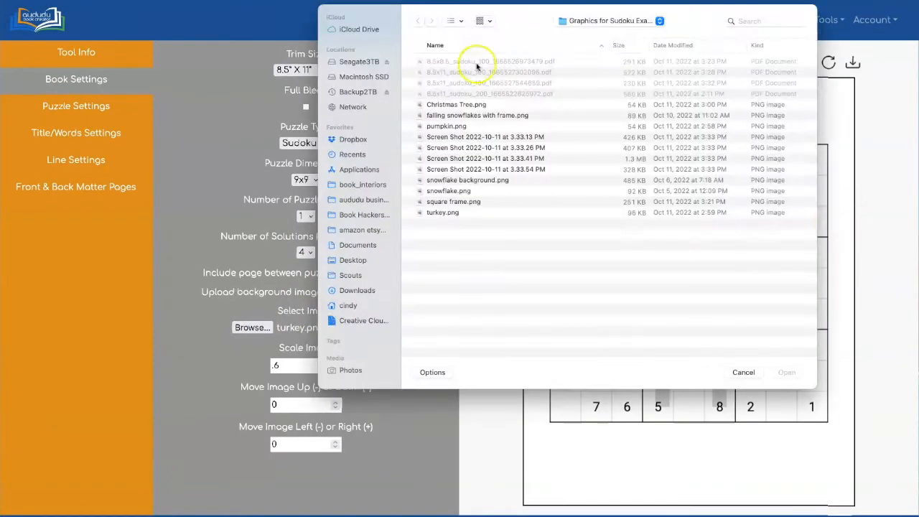
click(456, 104)
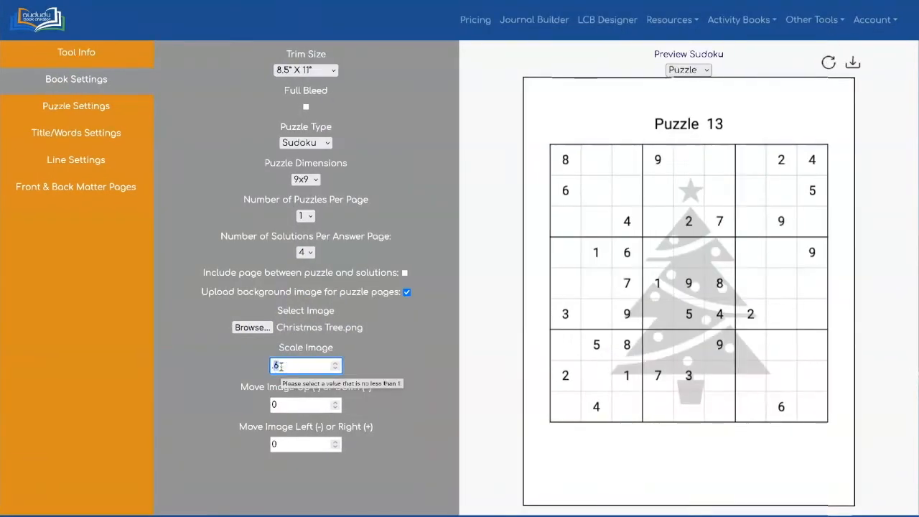
text(.7)
click(306, 405)
text(-0.25)
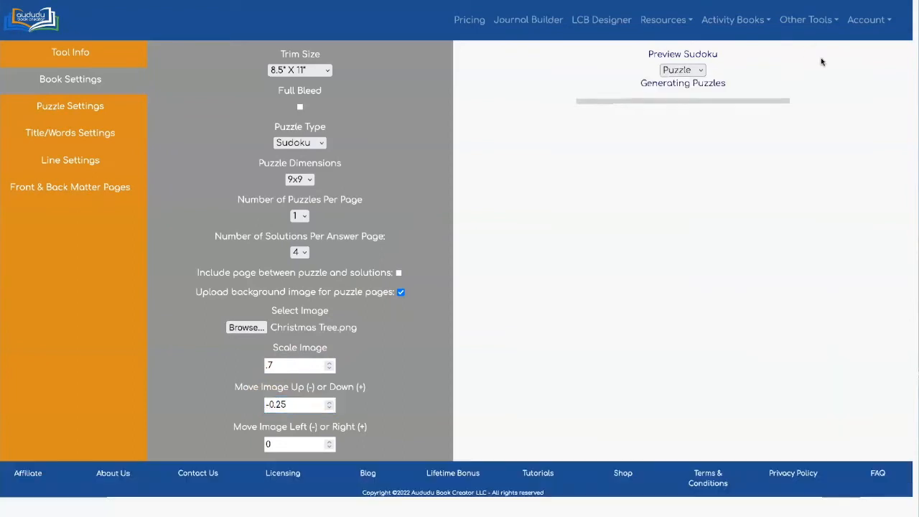
click(821, 63)
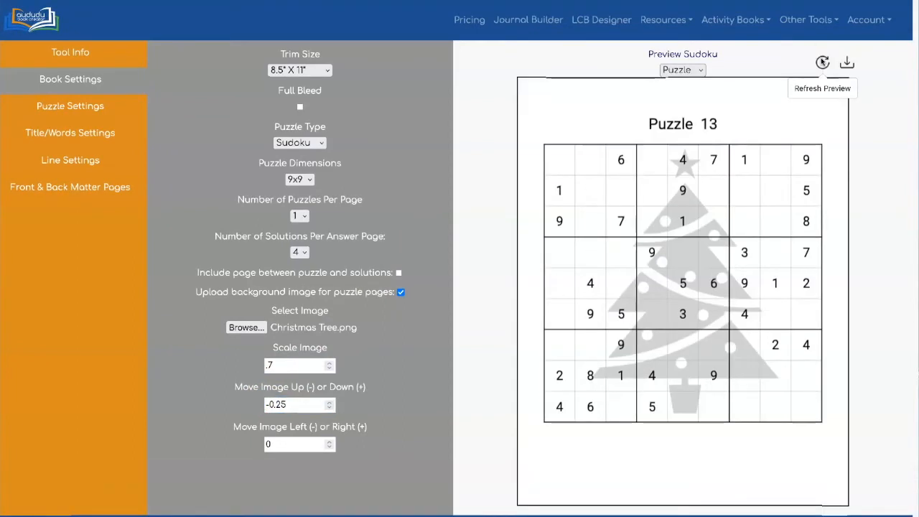
click(69, 106)
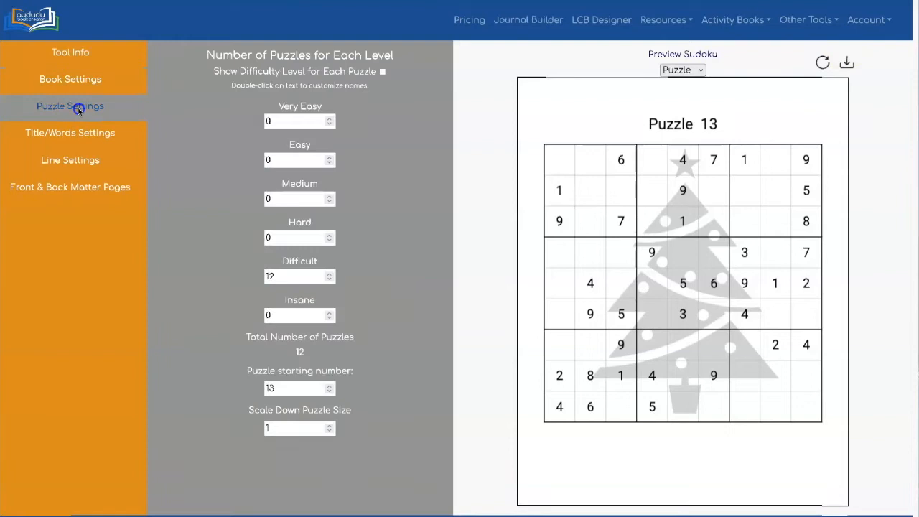
mouse_move(388, 379)
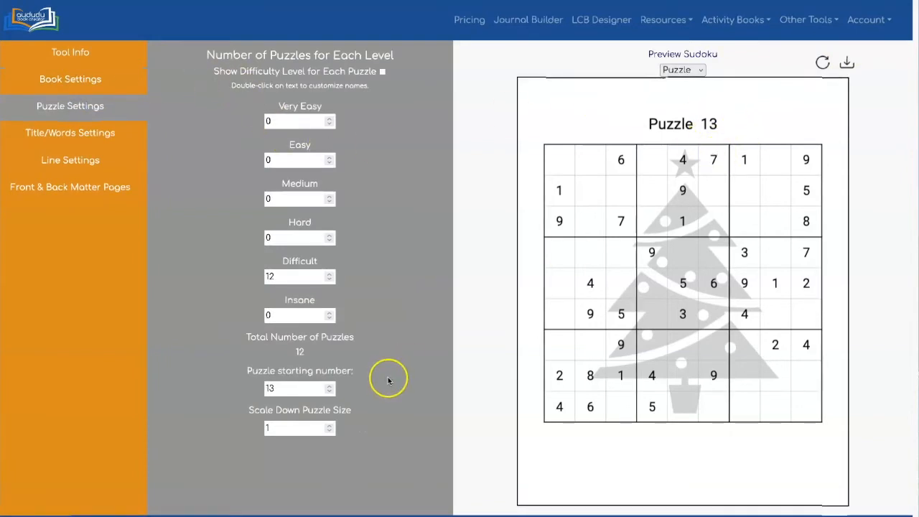
Number the 12 difficult Christmas-tree puzzles from 25 and download the generated PDF
click(295, 388)
text(25)
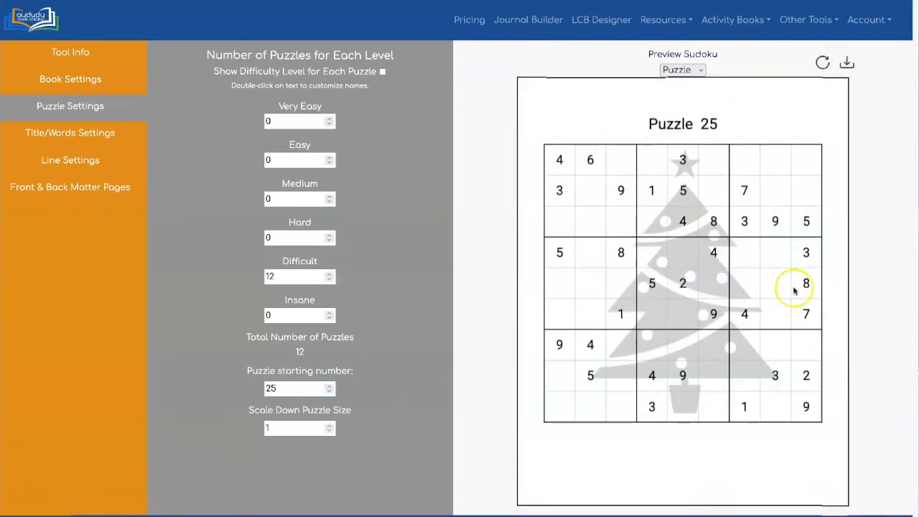
mouse_move(846, 63)
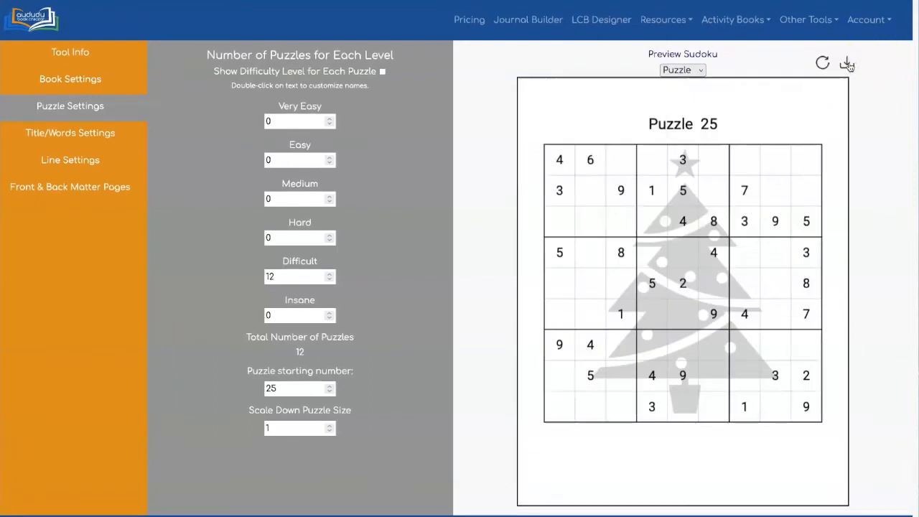
click(847, 63)
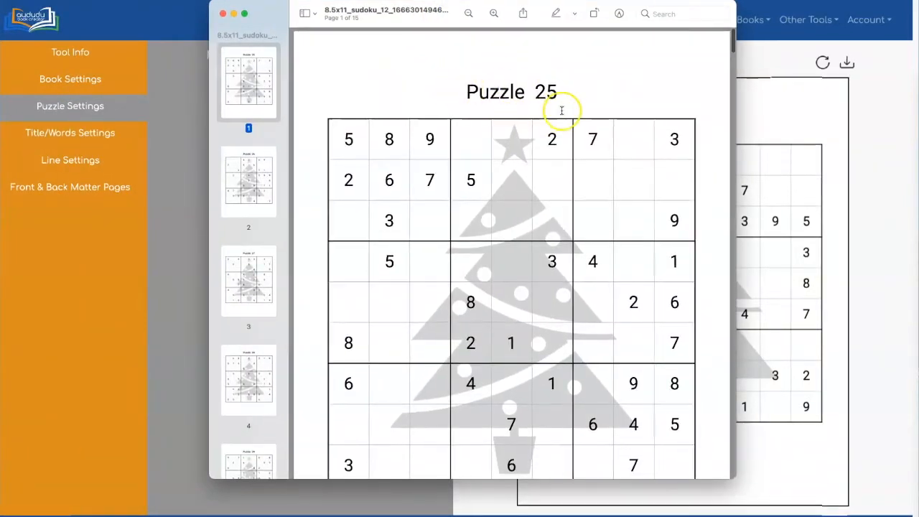
Page through the Christmas-tree PDF in Preview from Puzzle 25 toward Puzzle 35
scroll(down, 3)
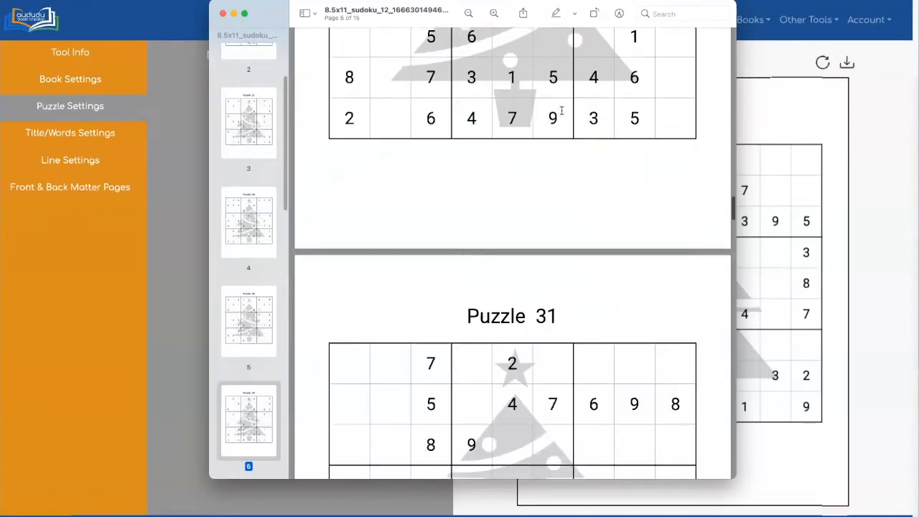
scroll(down, 3)
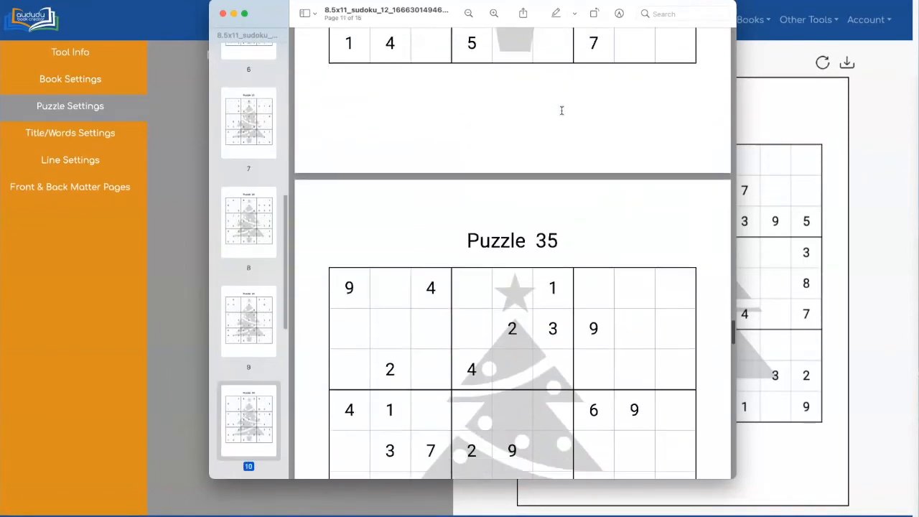
scroll(down, 3)
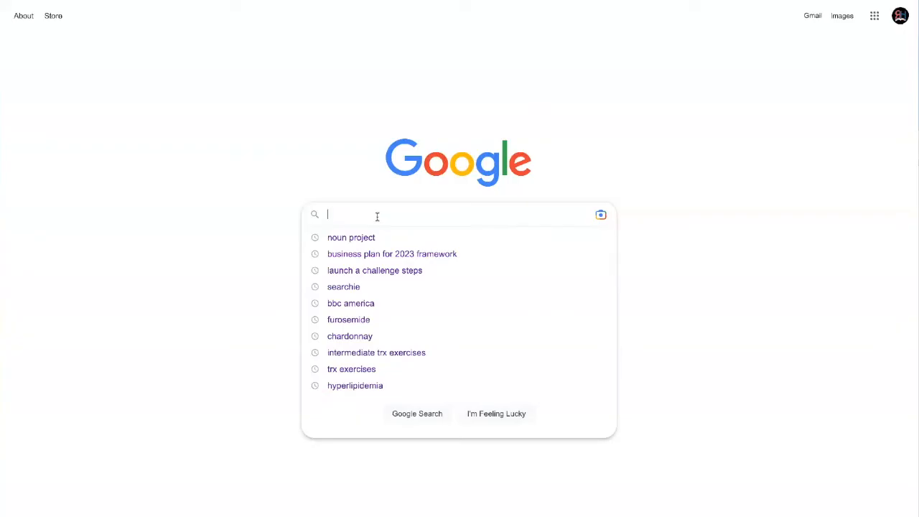
Search Google for 'adobe free pdf merger' and go to Adobe's free Merge PDFs page
text(adobe f)
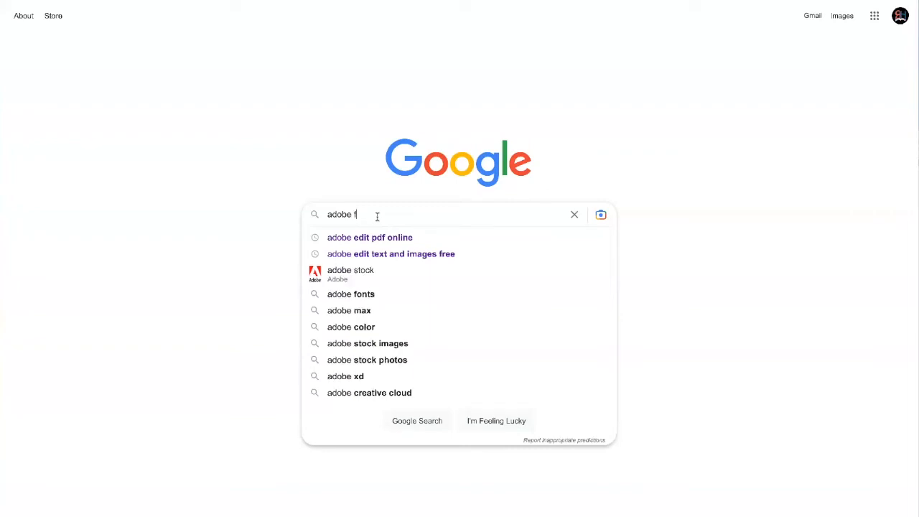
text(ree pf)
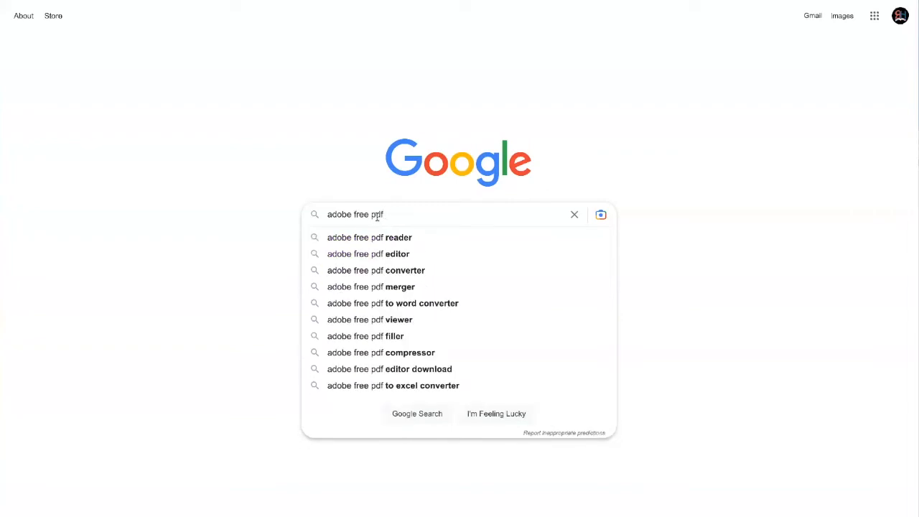
click(370, 287)
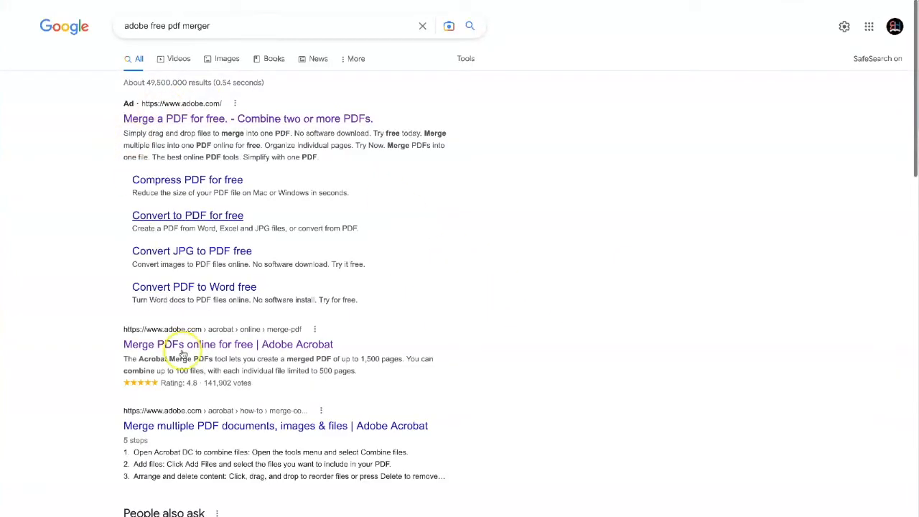
mouse_move(322, 353)
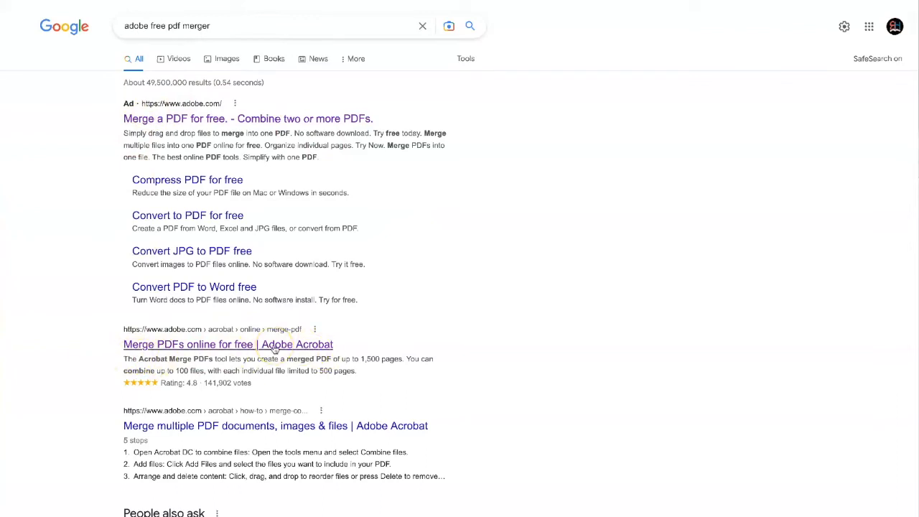
scroll(up, 3)
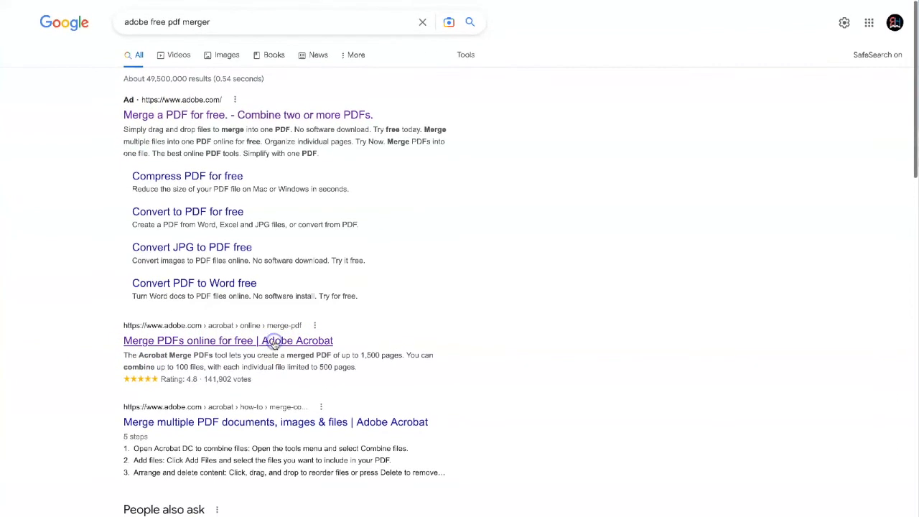
click(227, 340)
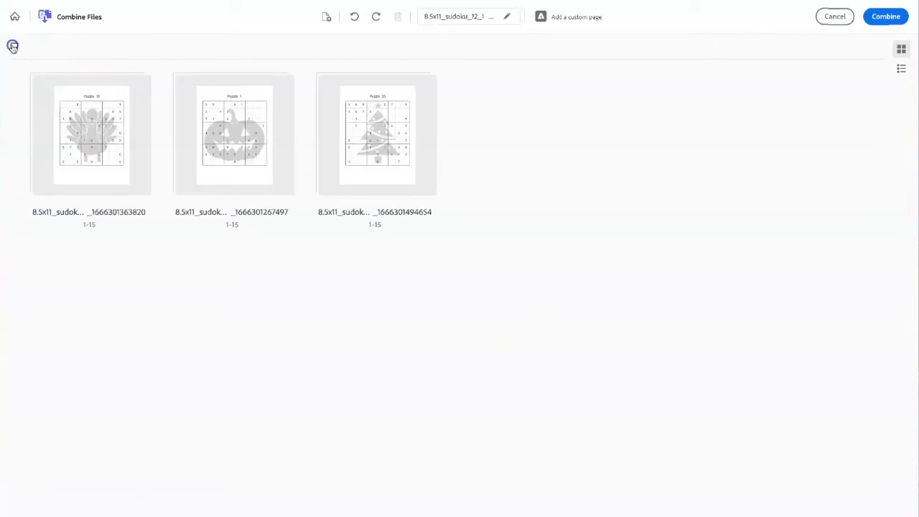
Select all pages of the three uploaded sudoku PDFs and combine them into one file
click(12, 46)
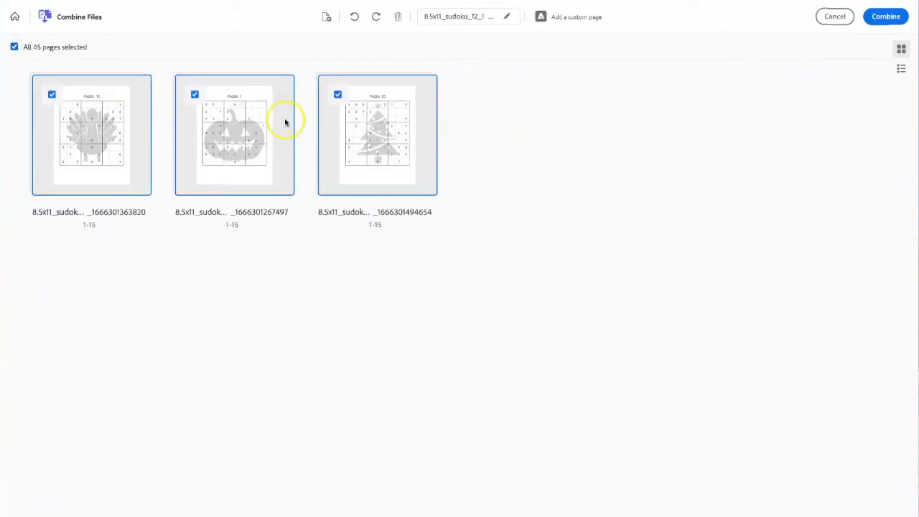
click(884, 15)
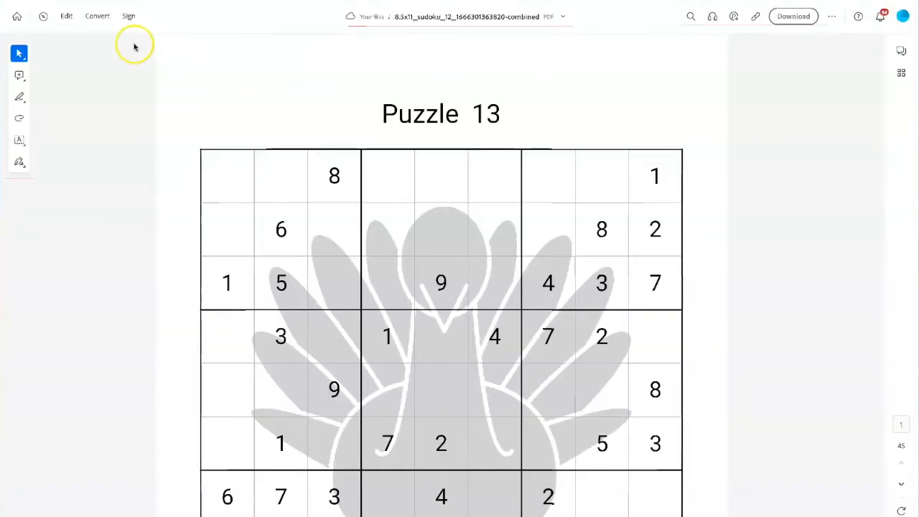
mouse_move(66, 15)
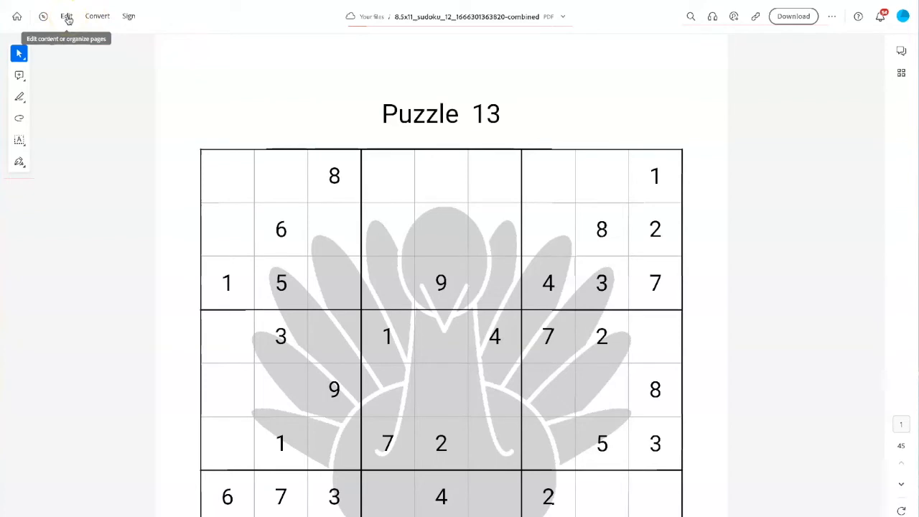
Enter Organize pages from the Edit menu to see the combined PDF's page thumbnails
click(66, 16)
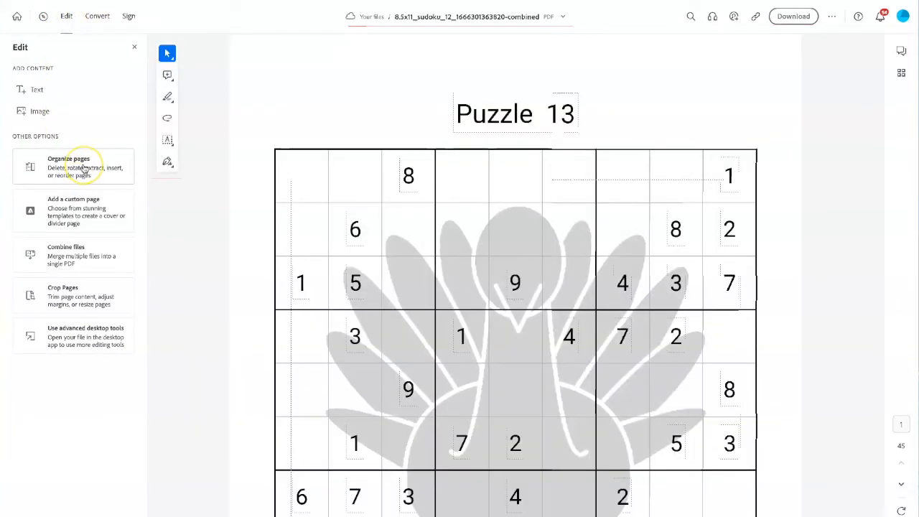
click(69, 167)
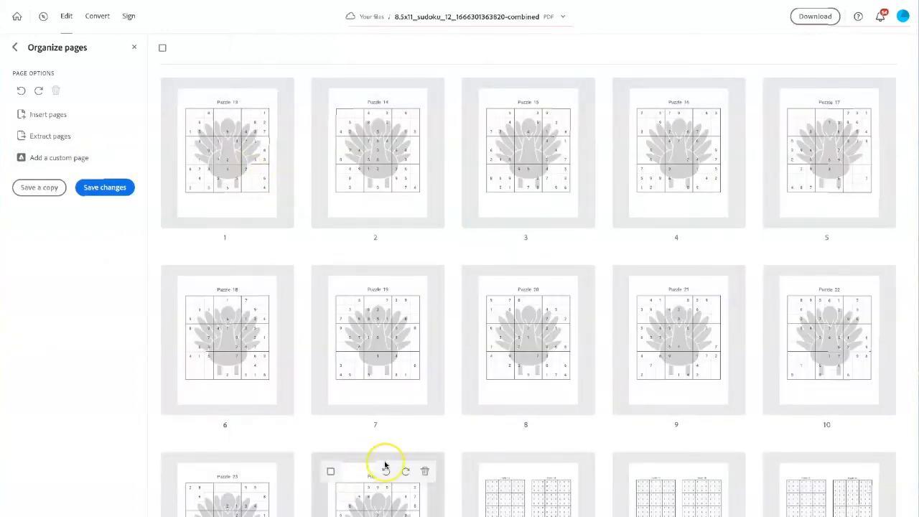
mouse_move(491, 425)
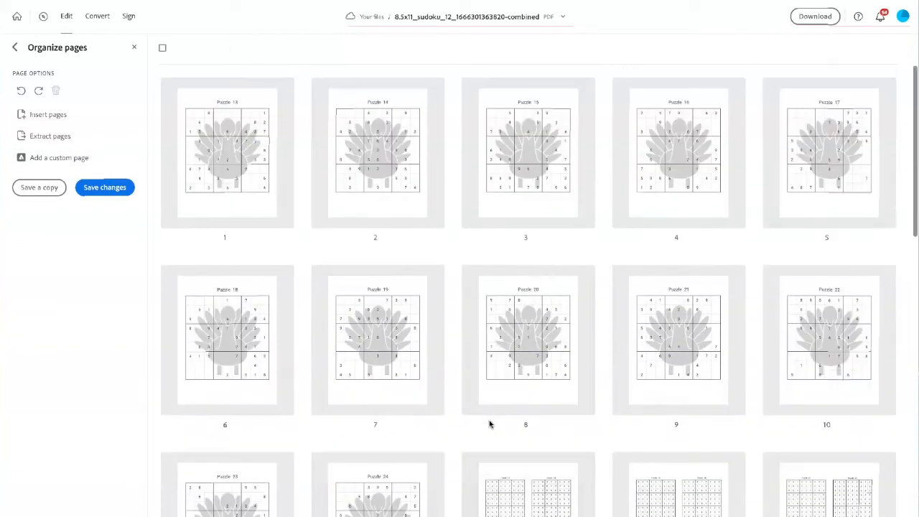
scroll(down, 3)
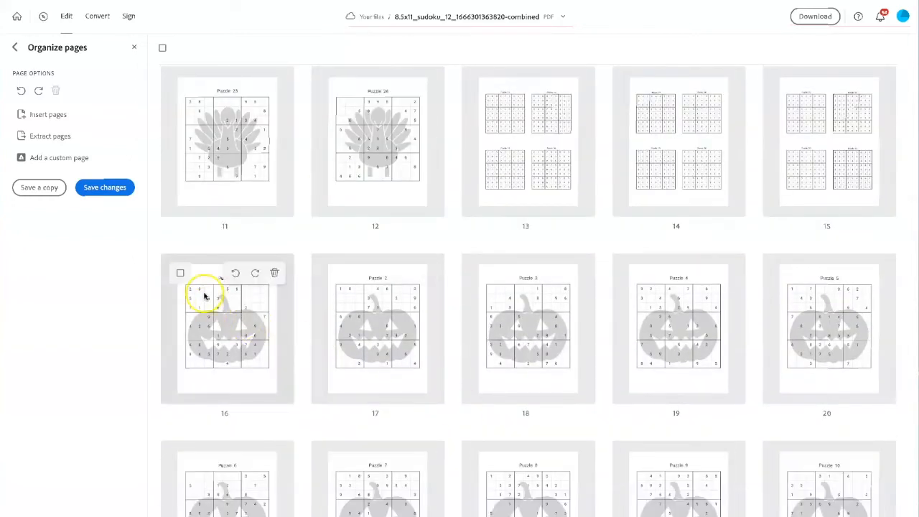
Select the twelve pumpkin pages through page 27 and drag them to become pages 1–12
click(181, 272)
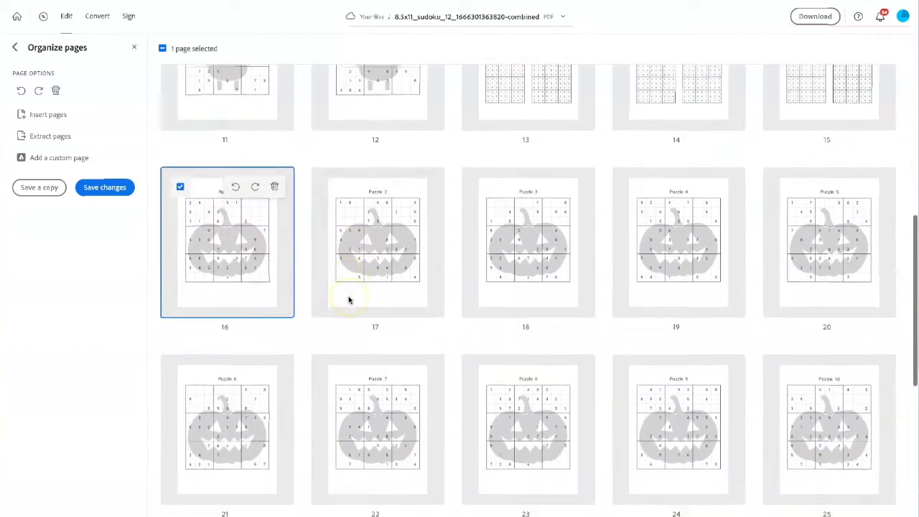
scroll(down, 3)
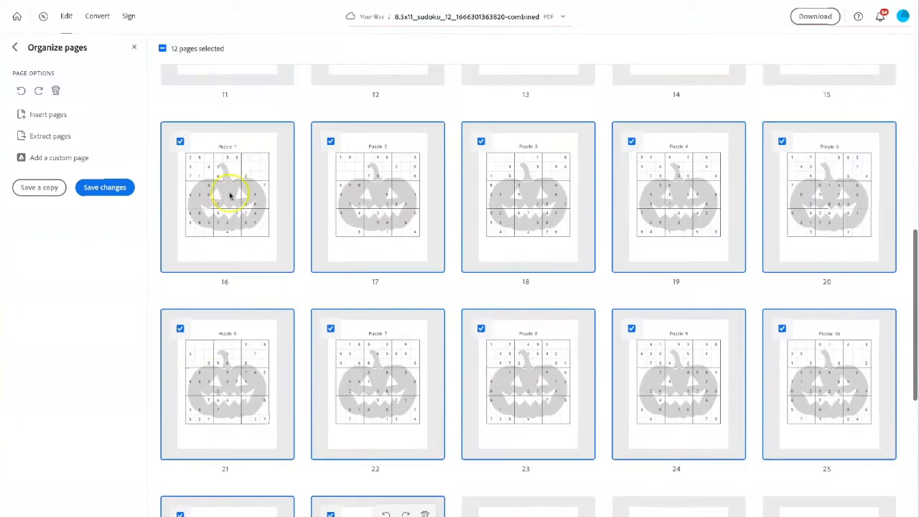
scroll(down, 3)
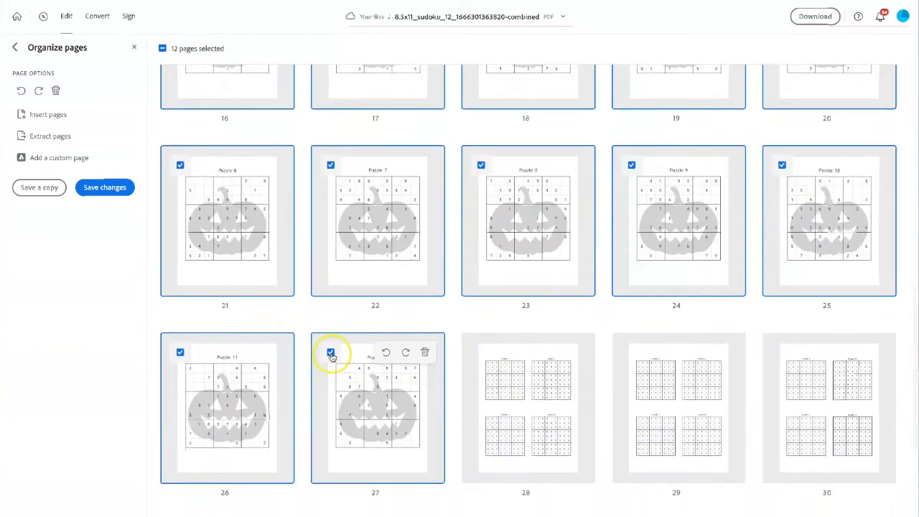
scroll(up, 3)
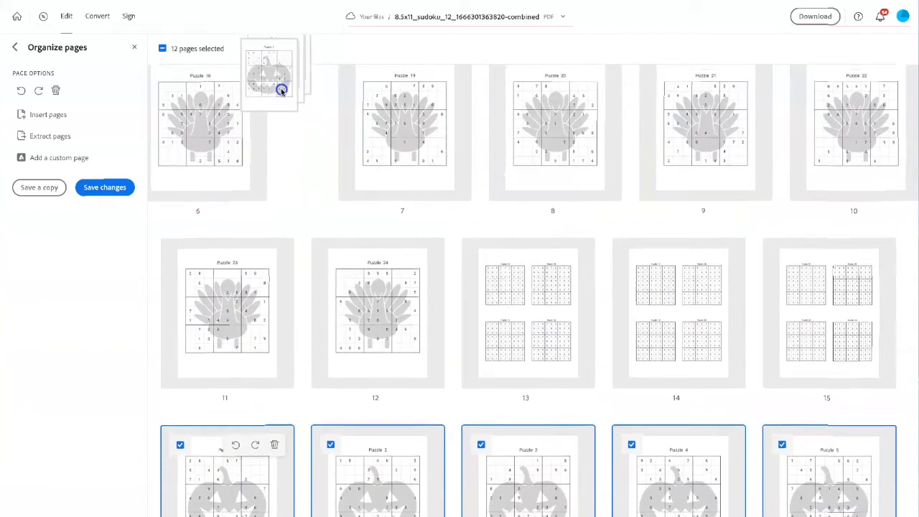
drag(281, 89, 175, 167)
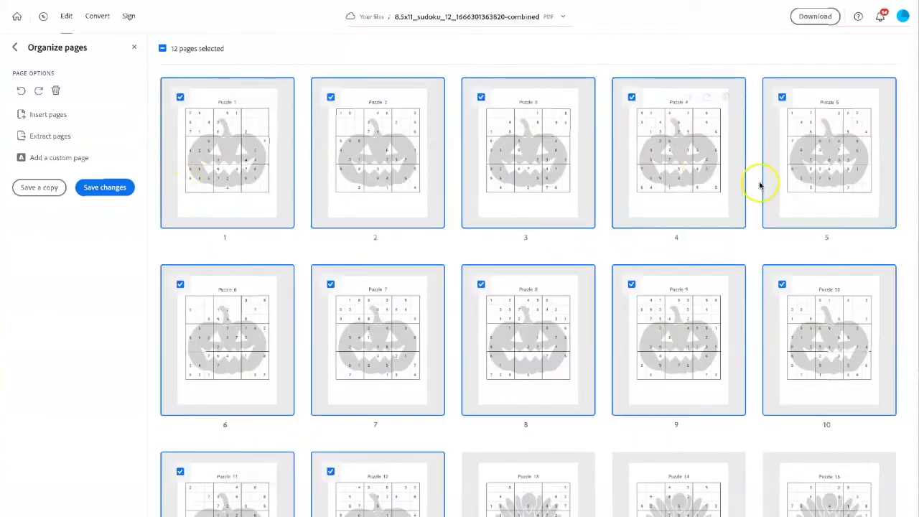
mouse_move(422, 349)
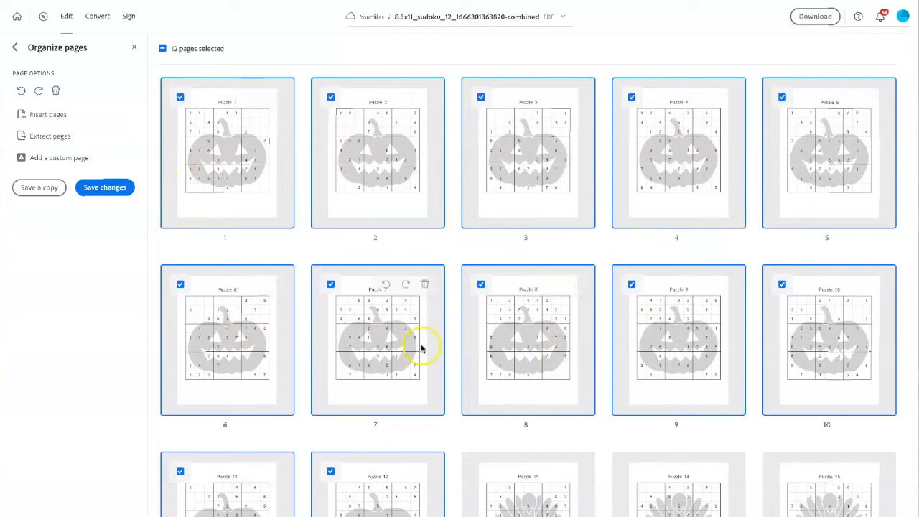
scroll(down, 3)
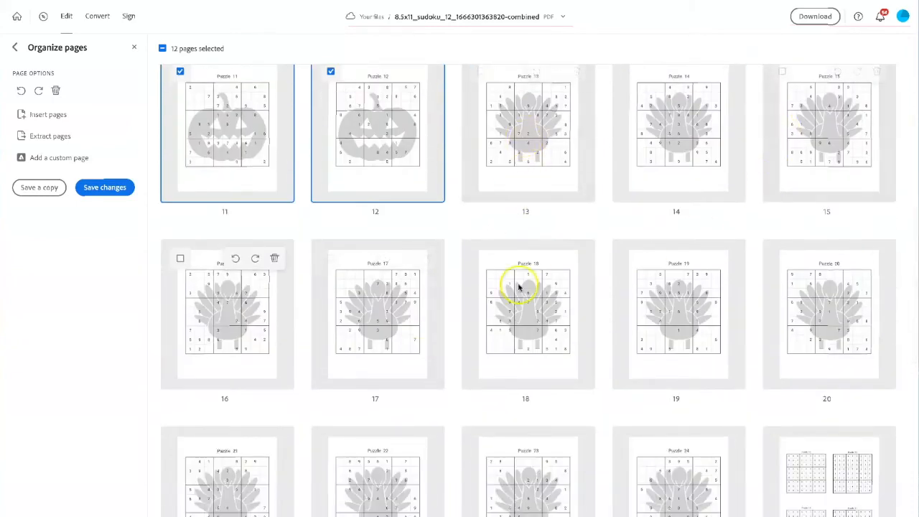
mouse_move(675, 470)
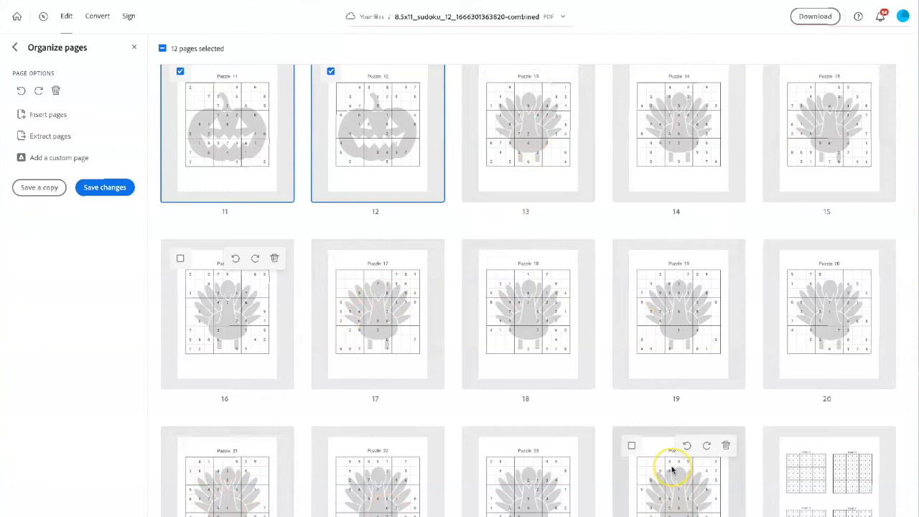
scroll(down, 3)
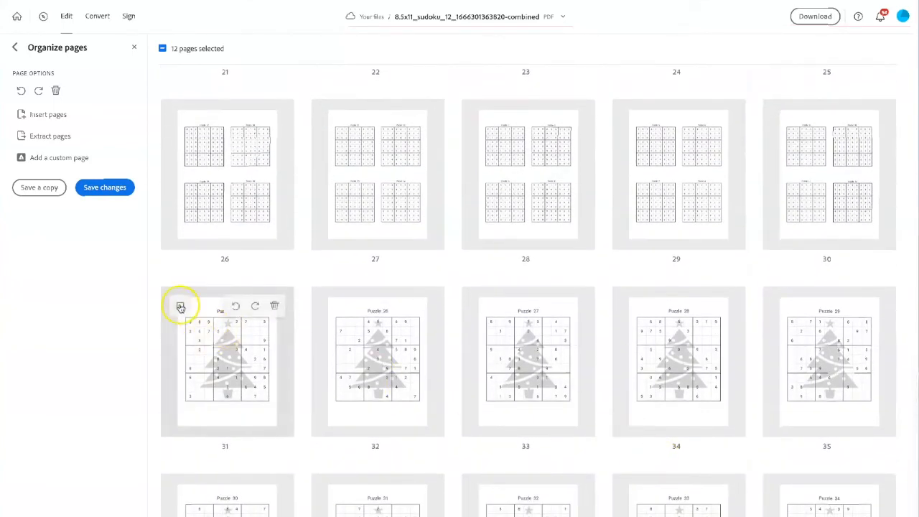
Select the Christmas-tree puzzle pages so they can sit before the first answer page
click(181, 307)
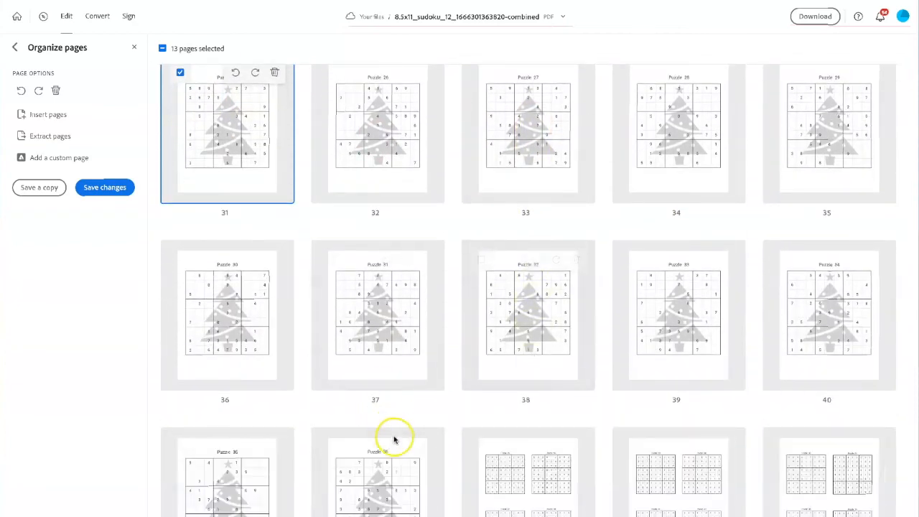
mouse_move(376, 431)
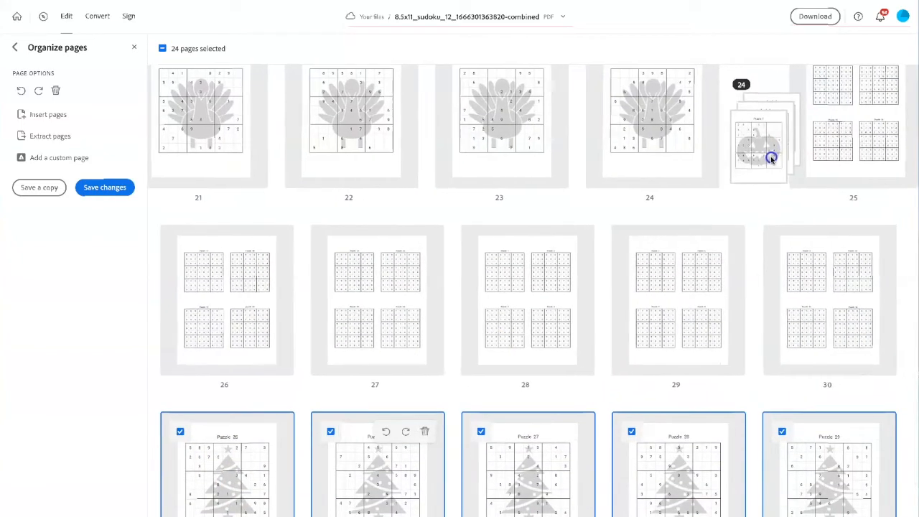
scroll(down, 3)
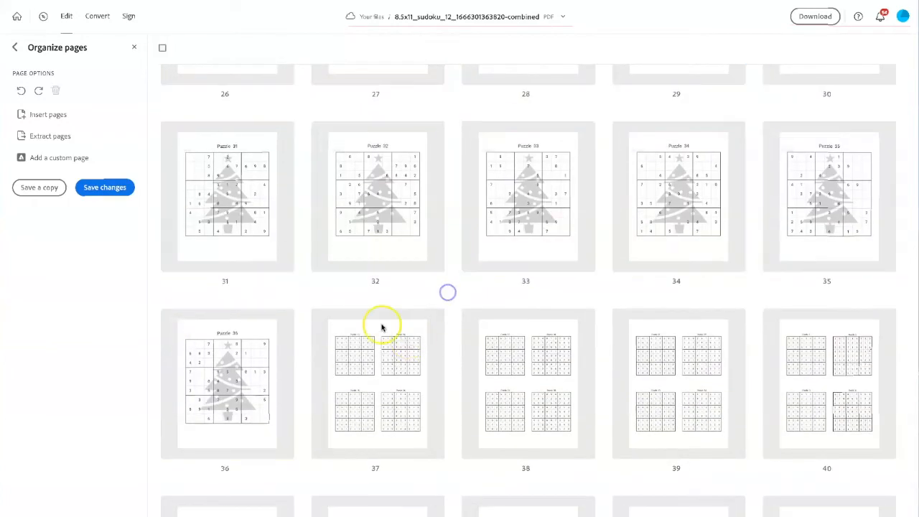
Tick answer pages 37, 38 and 39 following the 36 puzzle pages
scroll(down, 3)
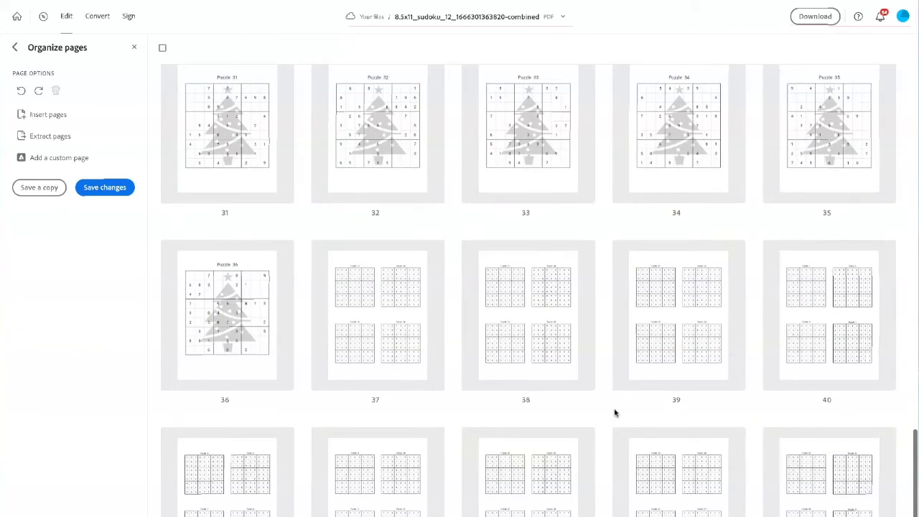
mouse_move(813, 494)
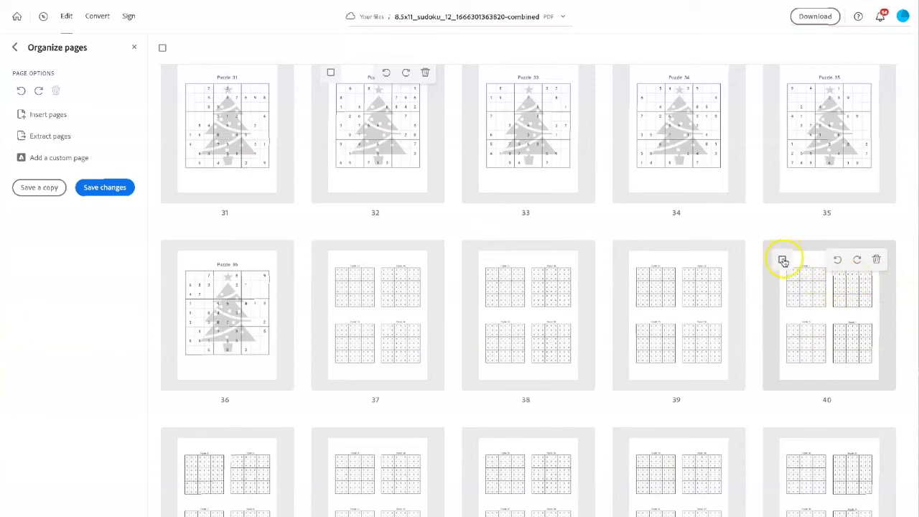
click(781, 258)
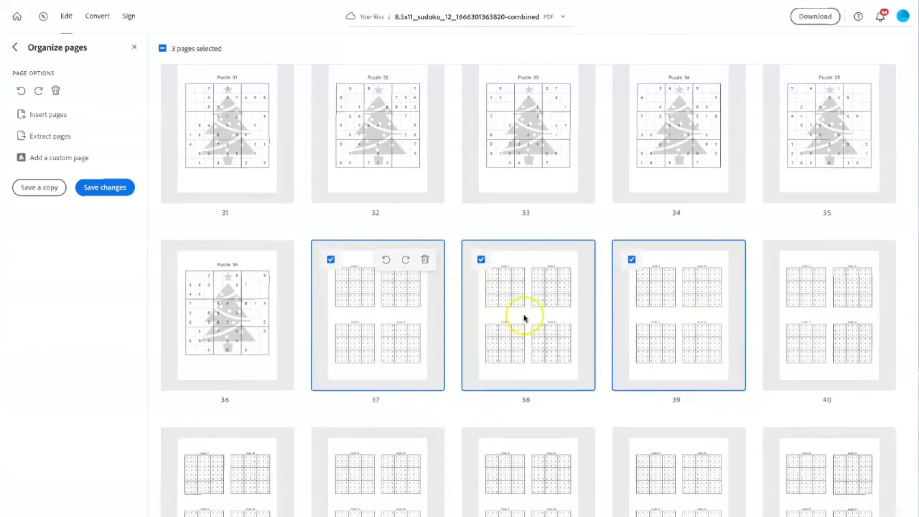
mouse_move(812, 273)
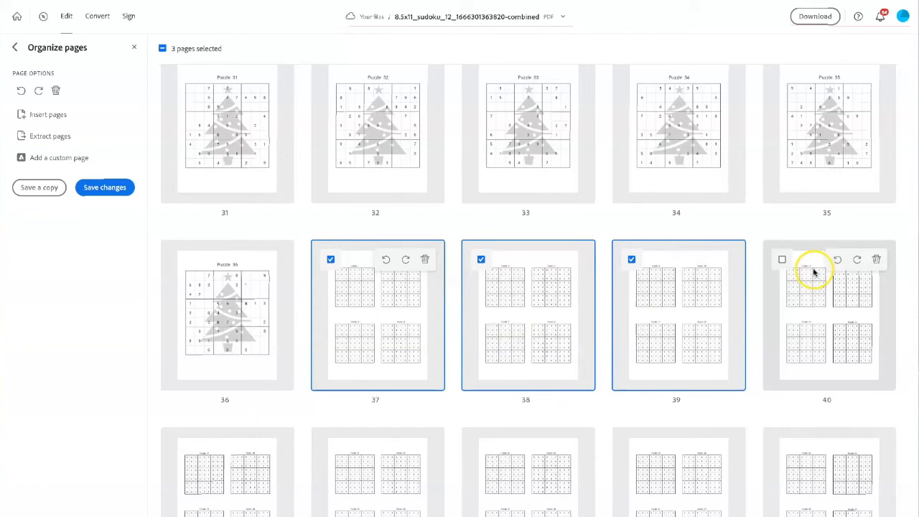
mouse_move(853, 349)
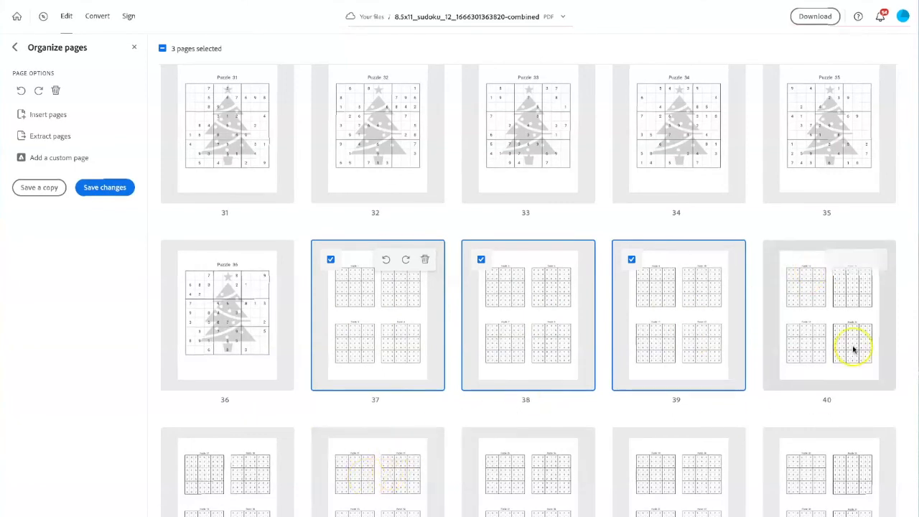
mouse_move(752, 438)
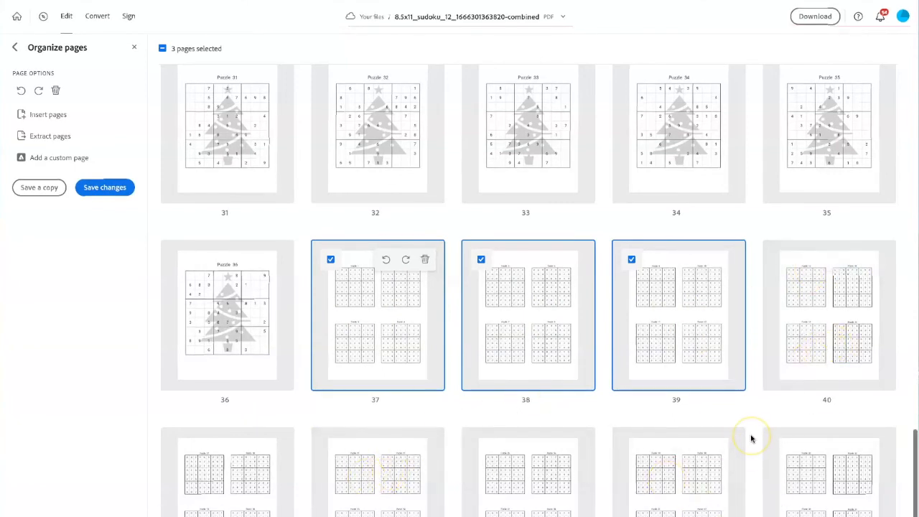
mouse_move(105, 186)
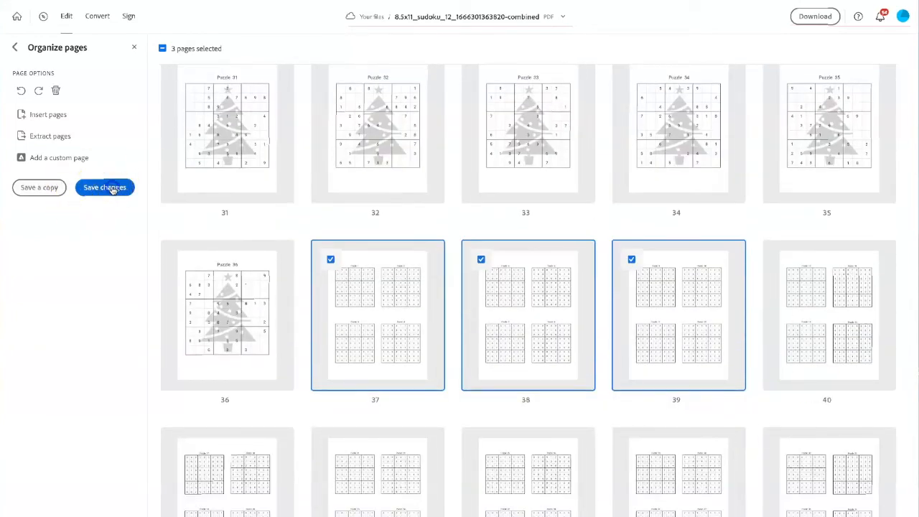
Save the reordered combined PDF and download it once Acrobat reports it ready
click(105, 187)
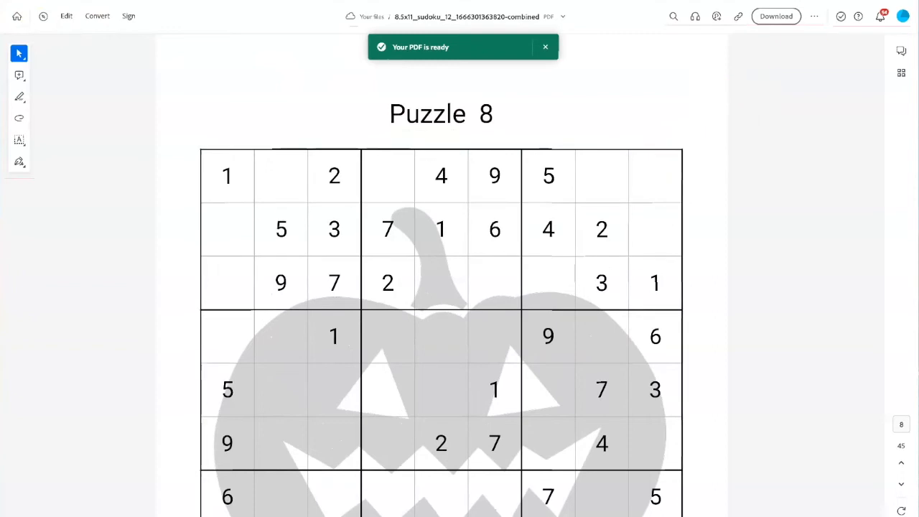
click(775, 16)
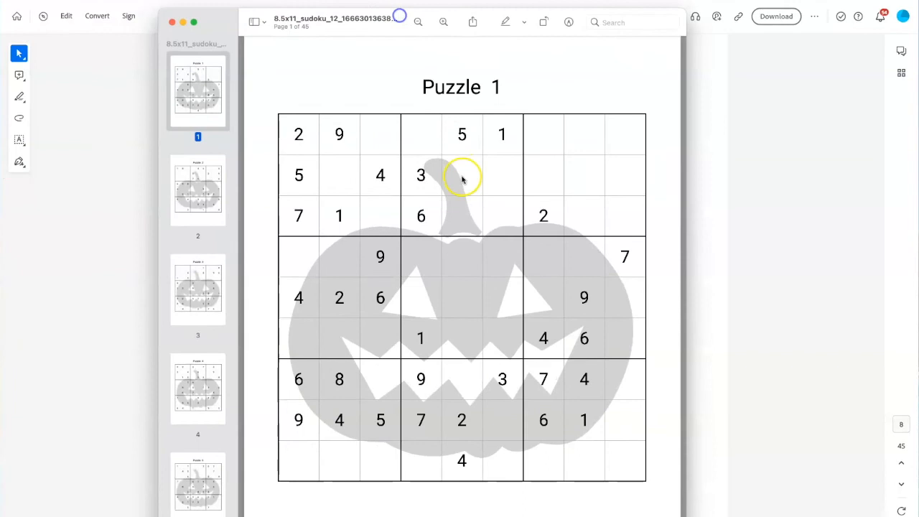
Scroll the merged 45-page PDF past pumpkin, turkey and tree puzzles into answers 31–34
scroll(down, 3)
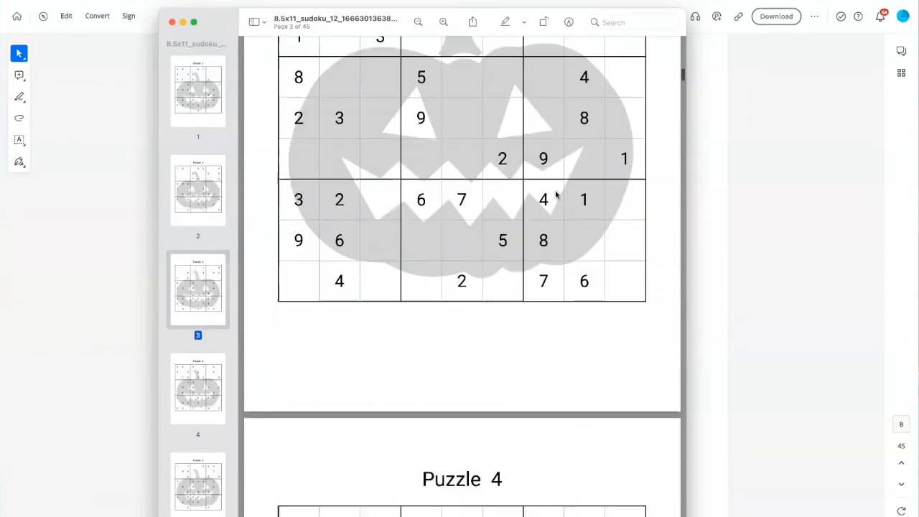
scroll(down, 3)
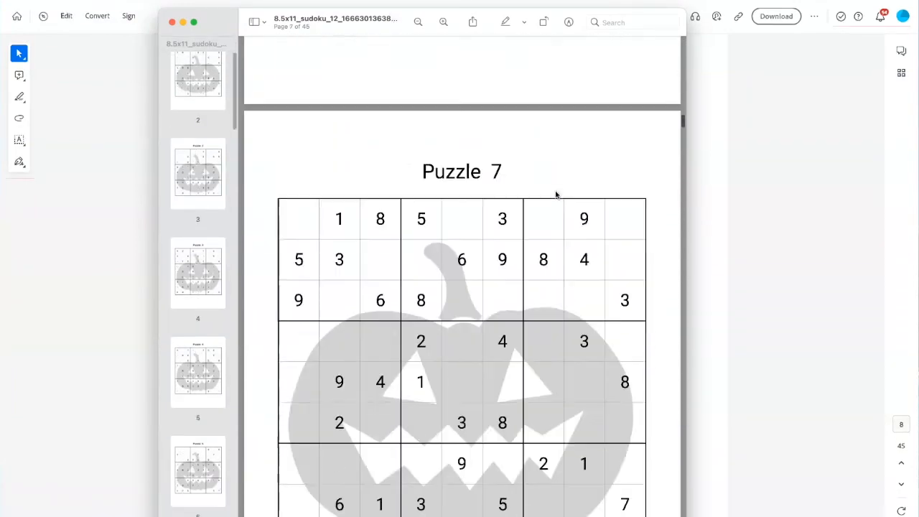
scroll(down, 3)
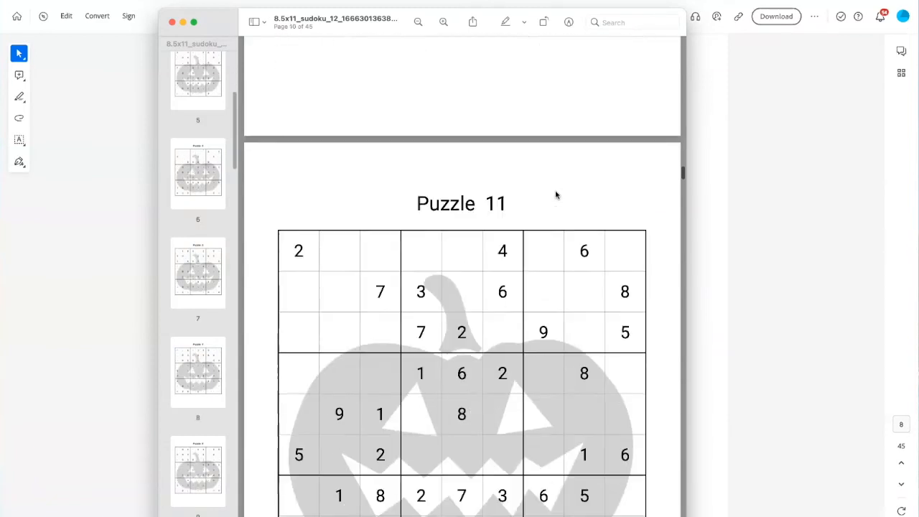
scroll(down, 3)
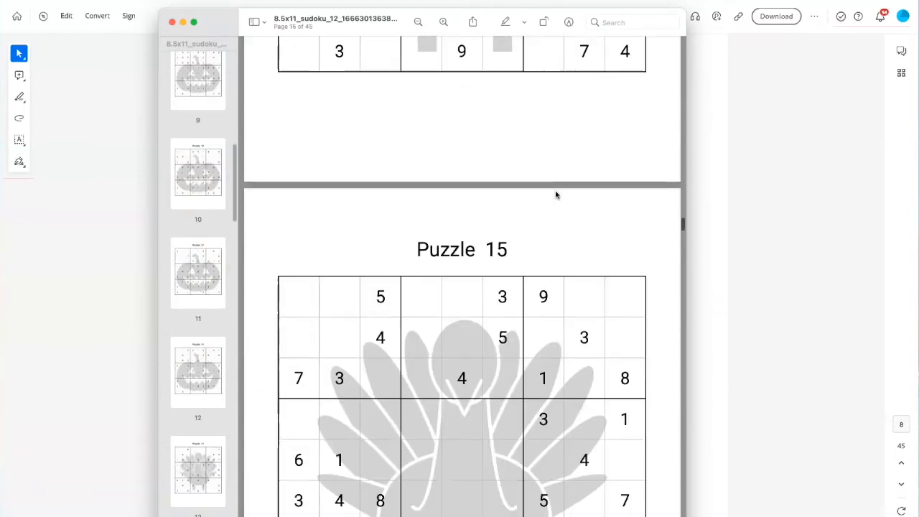
scroll(down, 3)
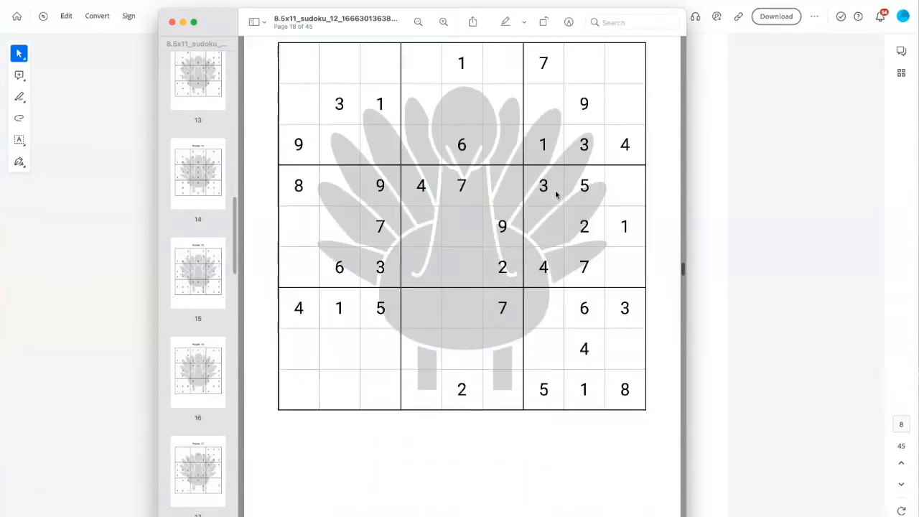
scroll(down, 3)
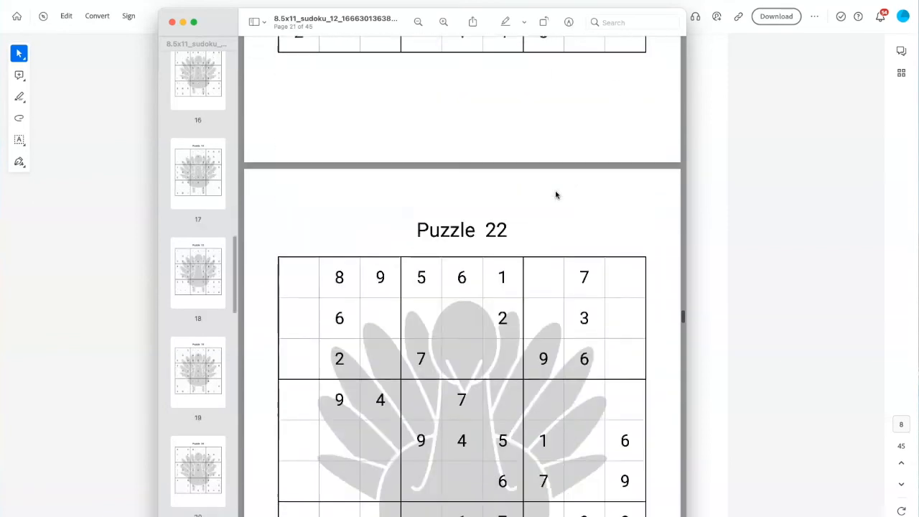
scroll(down, 3)
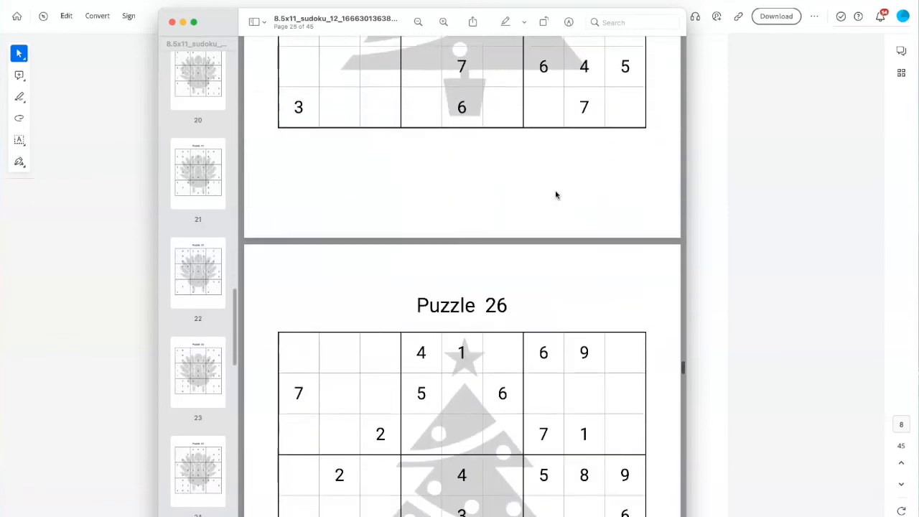
scroll(down, 3)
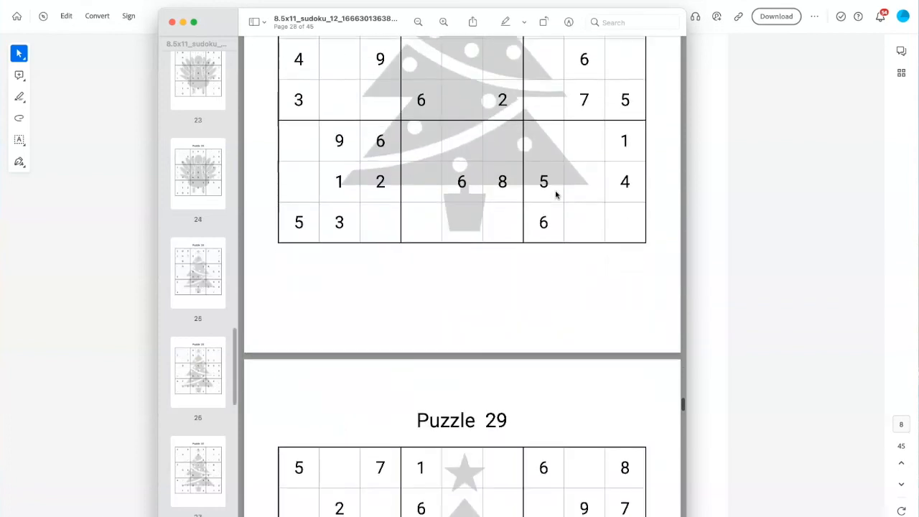
scroll(down, 3)
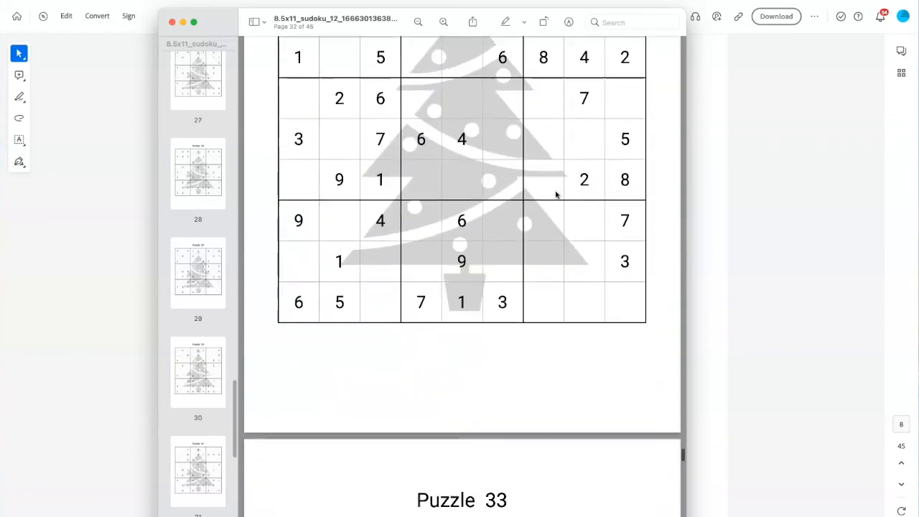
scroll(down, 3)
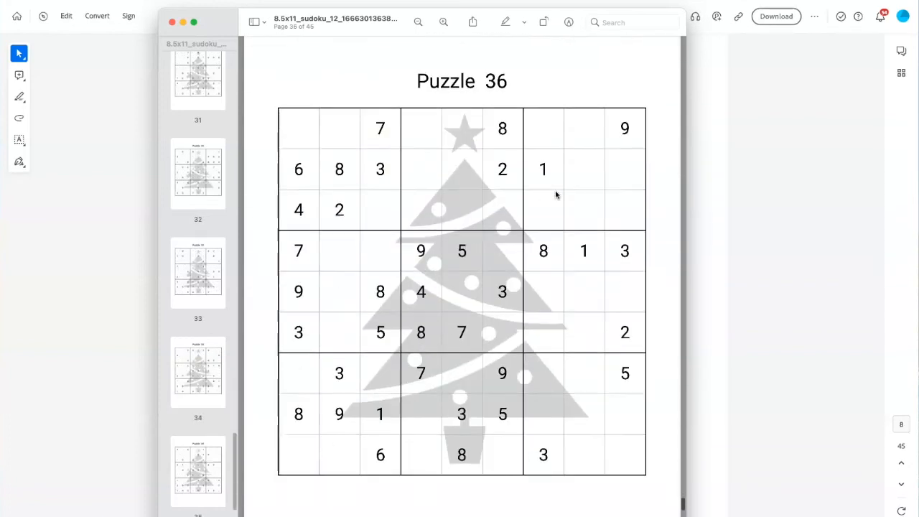
scroll(down, 3)
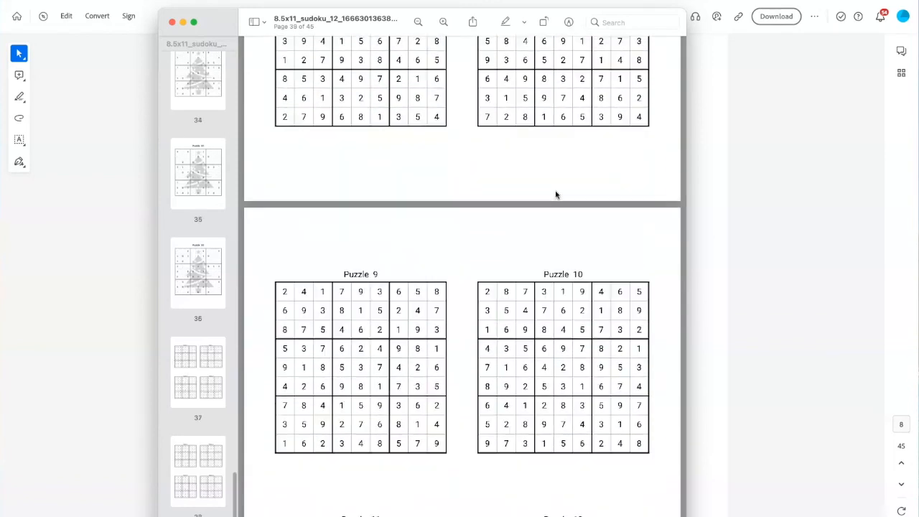
scroll(down, 3)
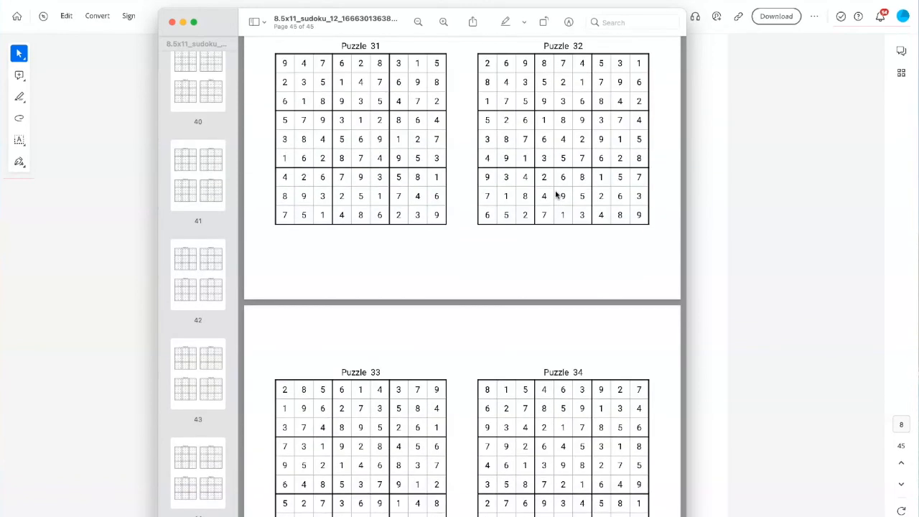